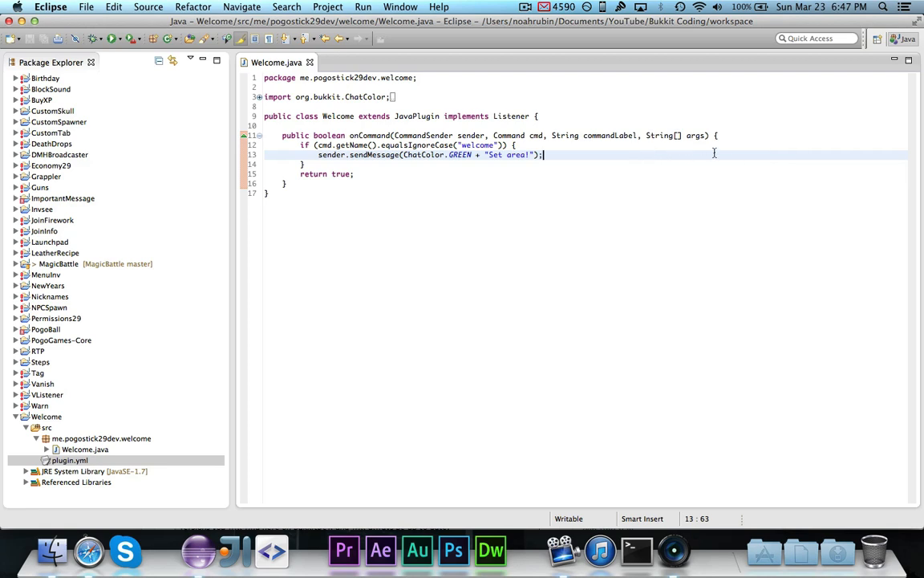
pyautogui.moveTo(599, 190)
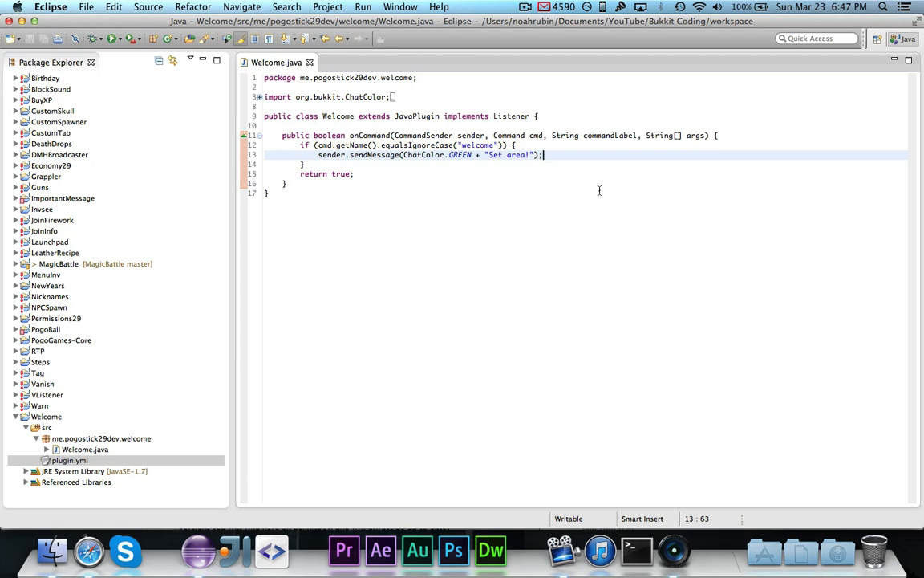
pyautogui.moveTo(88, 553)
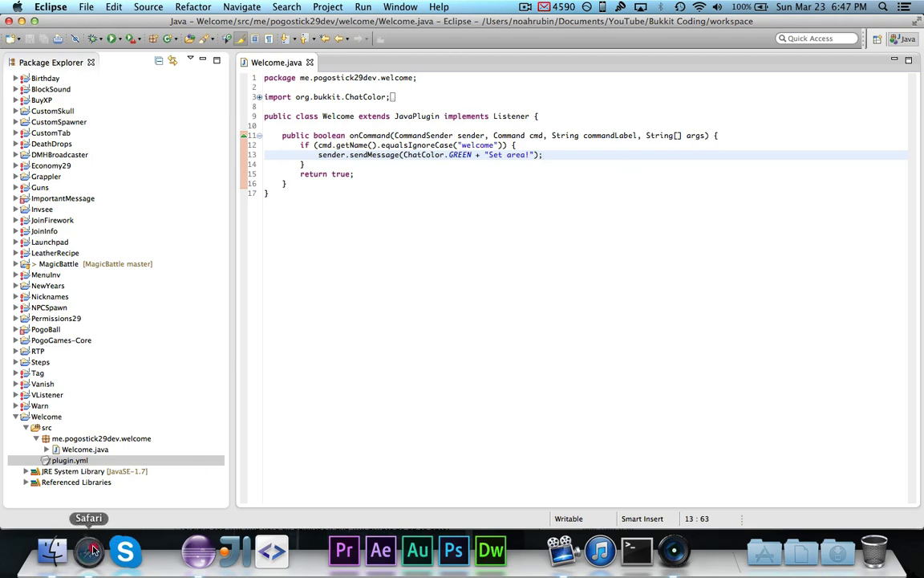
# Step: Open the WorldEdit 5.6 file page on BukkitDev in Safari, then return to Eclipse
pyautogui.click(88, 551)
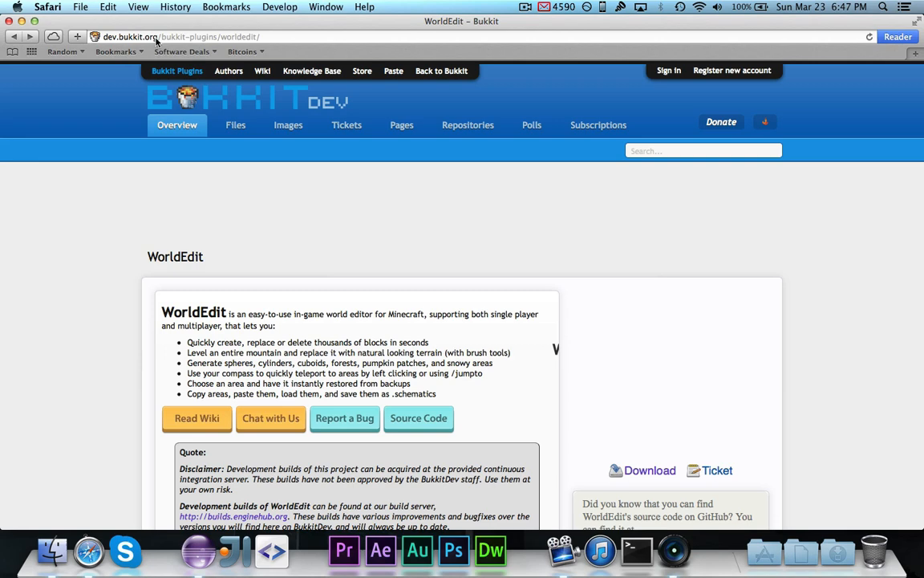
pyautogui.scroll(-3)
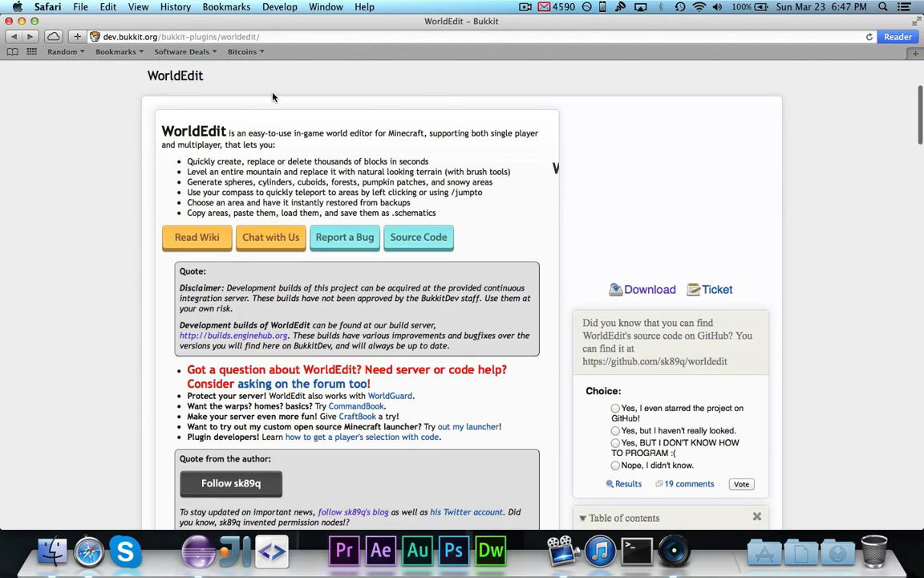
pyautogui.click(649, 289)
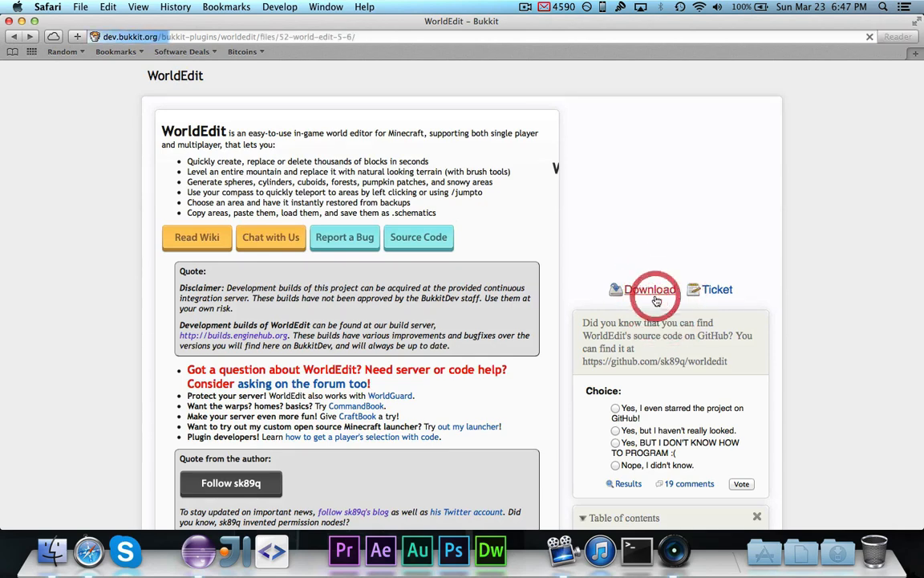
pyautogui.click(650, 289)
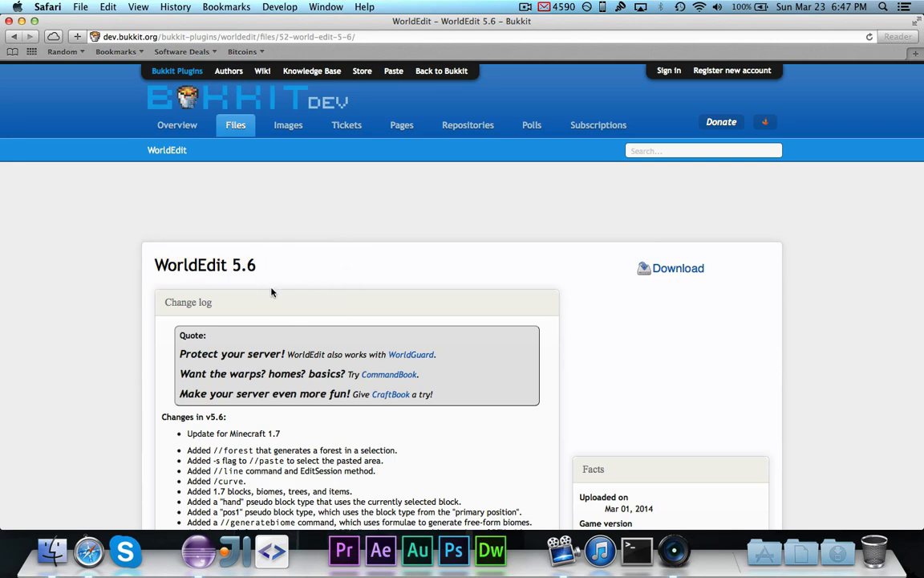
pyautogui.click(196, 553)
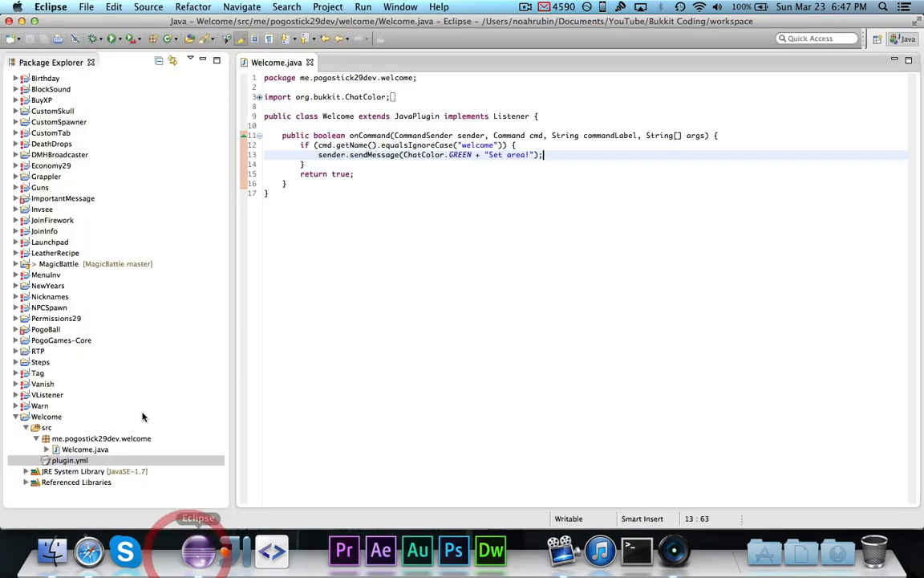
# Step: Add WorldEdit.jar as an external JAR to Welcome's Java Build Path libraries
pyautogui.click(45, 417)
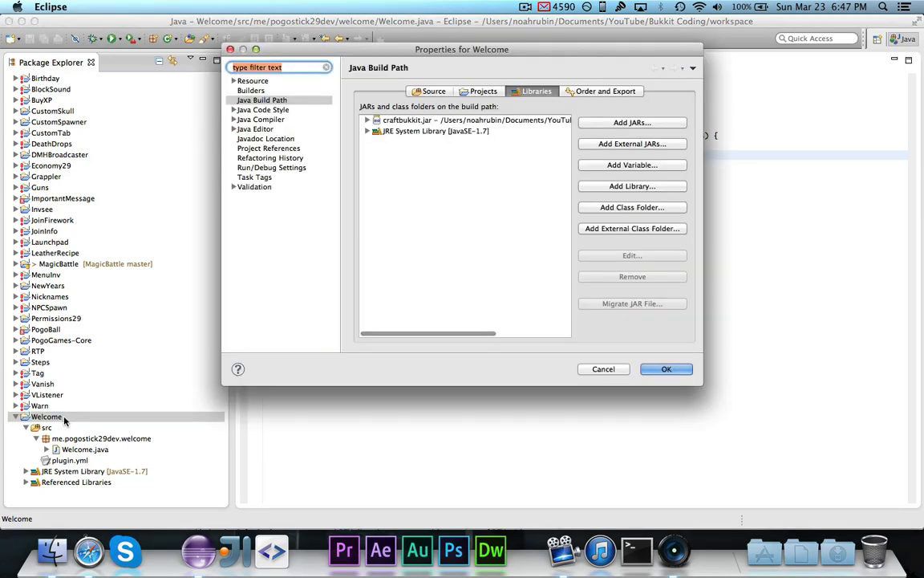
pyautogui.moveTo(76, 418)
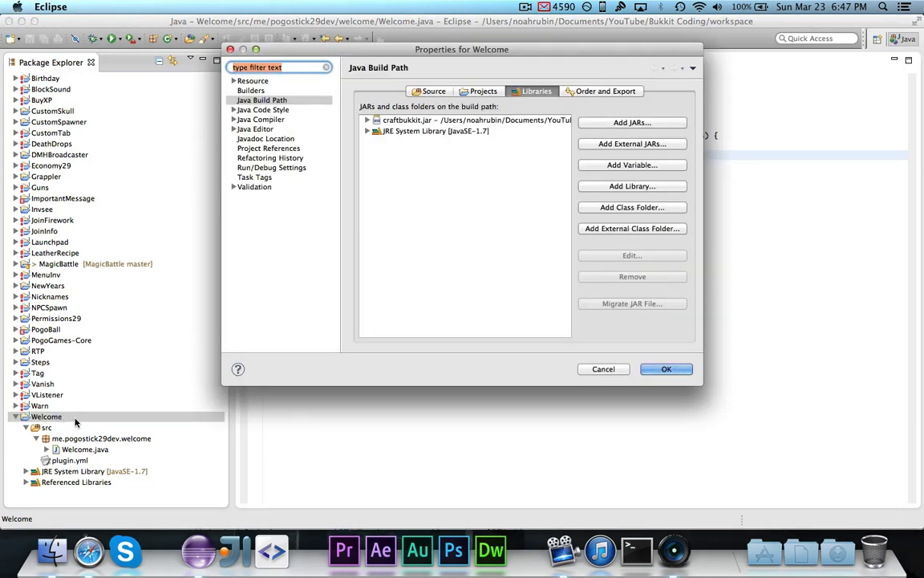
pyautogui.click(263, 99)
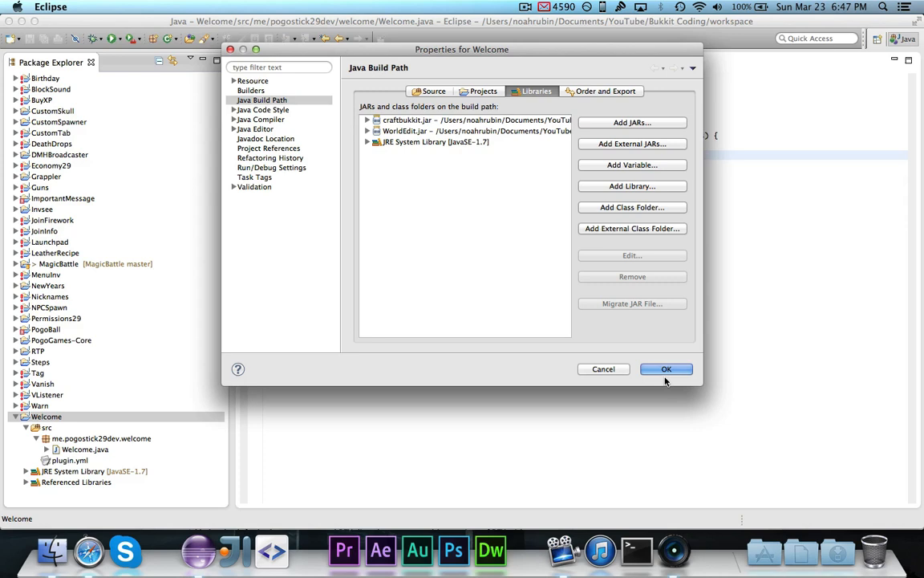
pyautogui.click(666, 368)
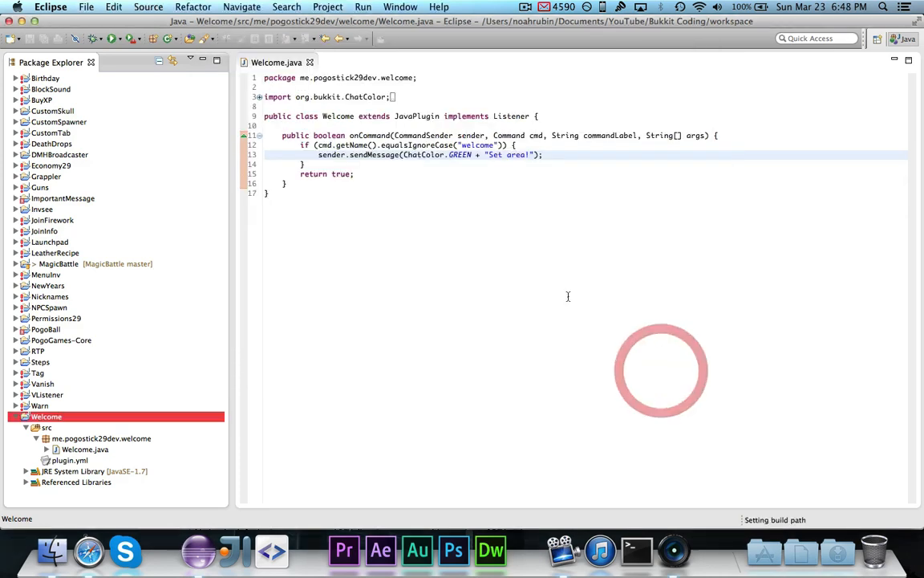
# Step: Insert blank lines after onCommand's closing brace in Welcome.java
pyautogui.click(555, 154)
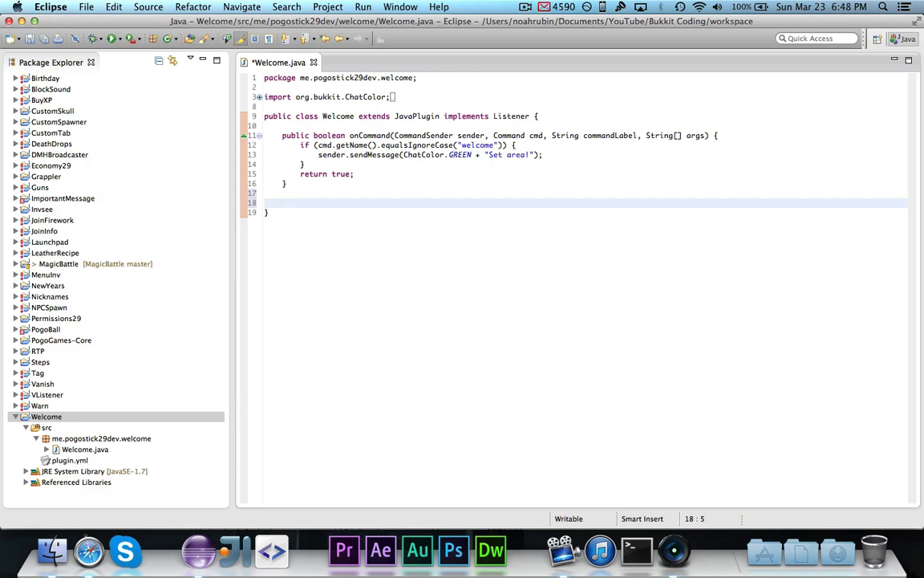
# Step: Declare public WorldEditPlugin getWorldEdit() and fetch the plugin from Bukkit's PluginManager
pyautogui.write('pub')
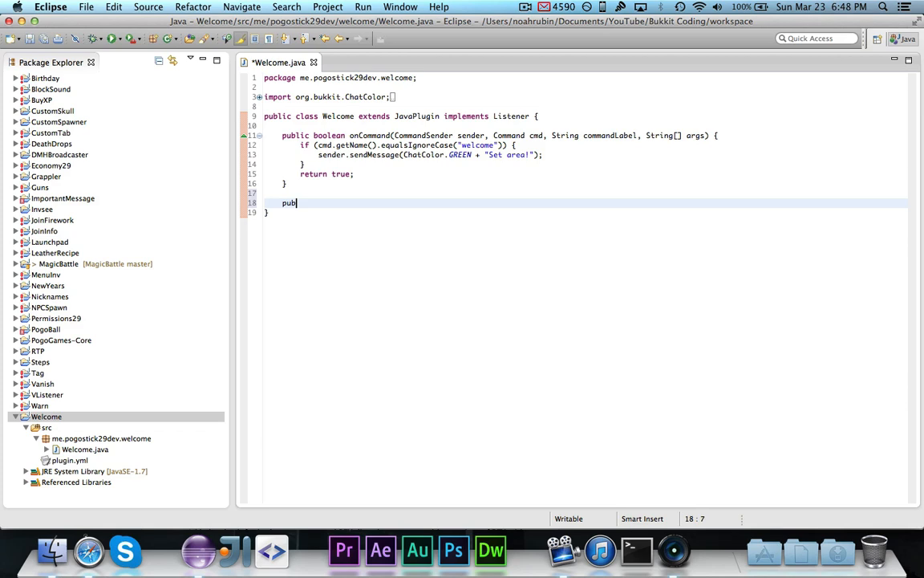
pyautogui.write('lic World')
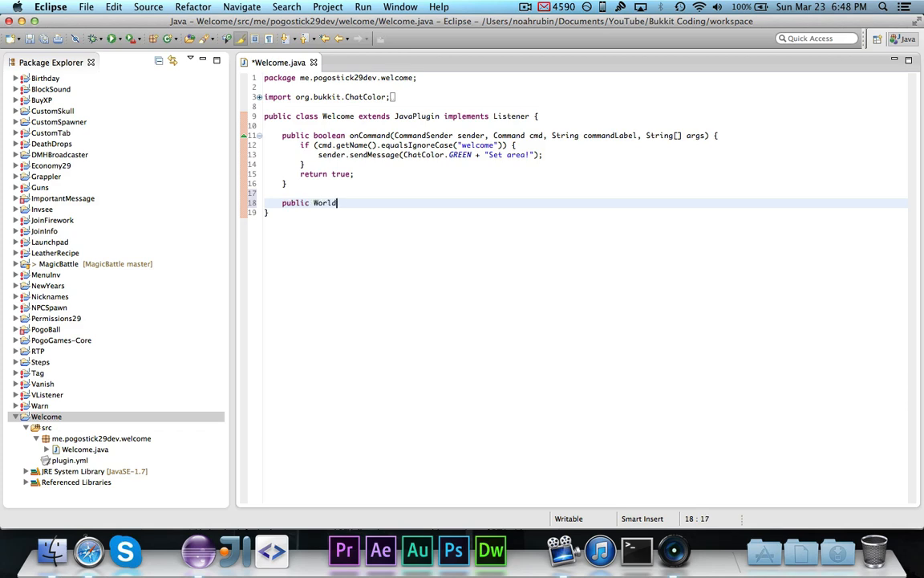
pyautogui.write('Edit')
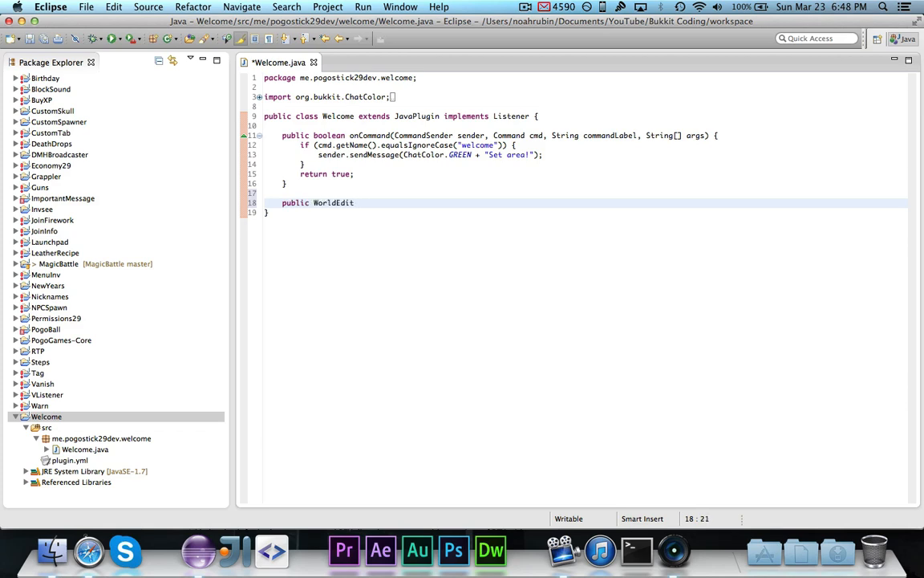
pyautogui.write('Plugin getWorldEdit() {')
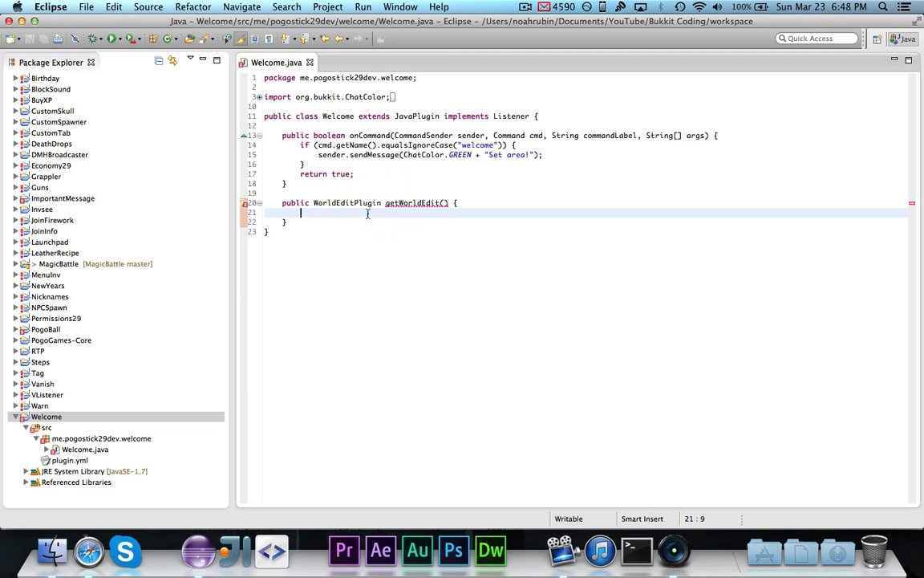
pyautogui.write('p')
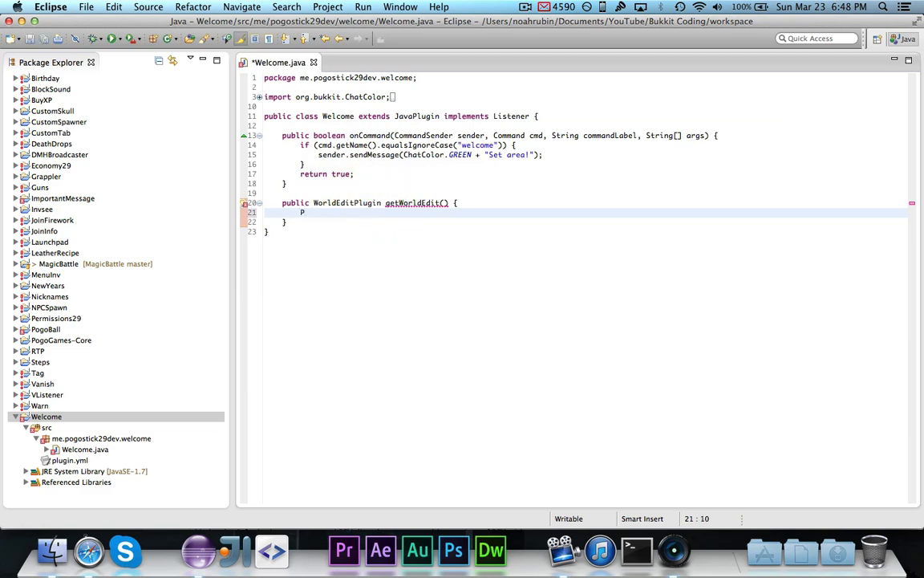
pyautogui.write('lugin p =')
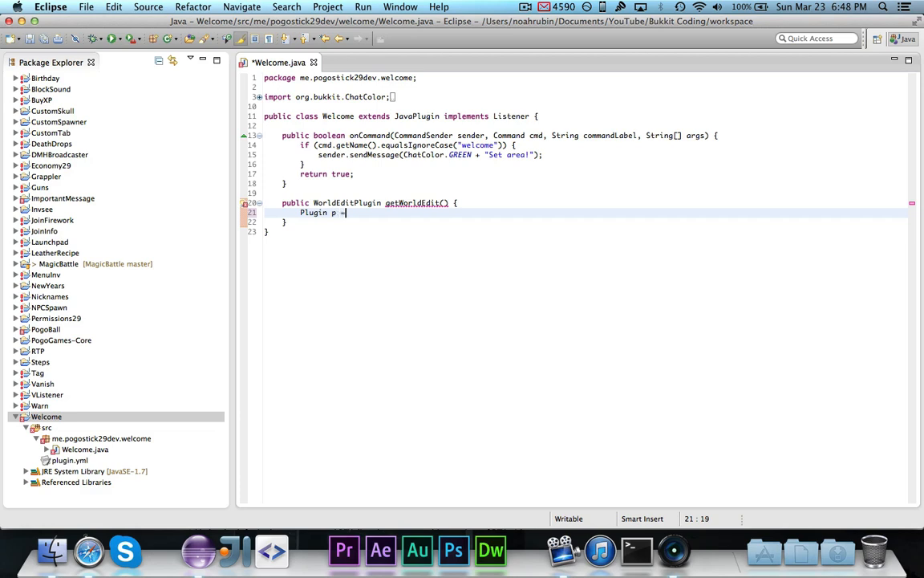
pyautogui.write('Bukkit.getServer().getPluginManager(')
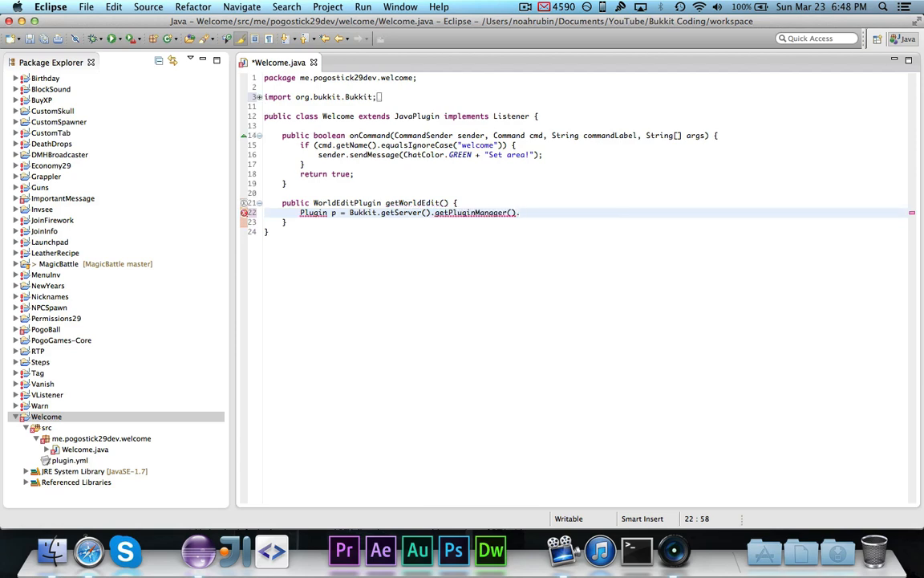
pyautogui.write('.getPlugin("WorldEdit");')
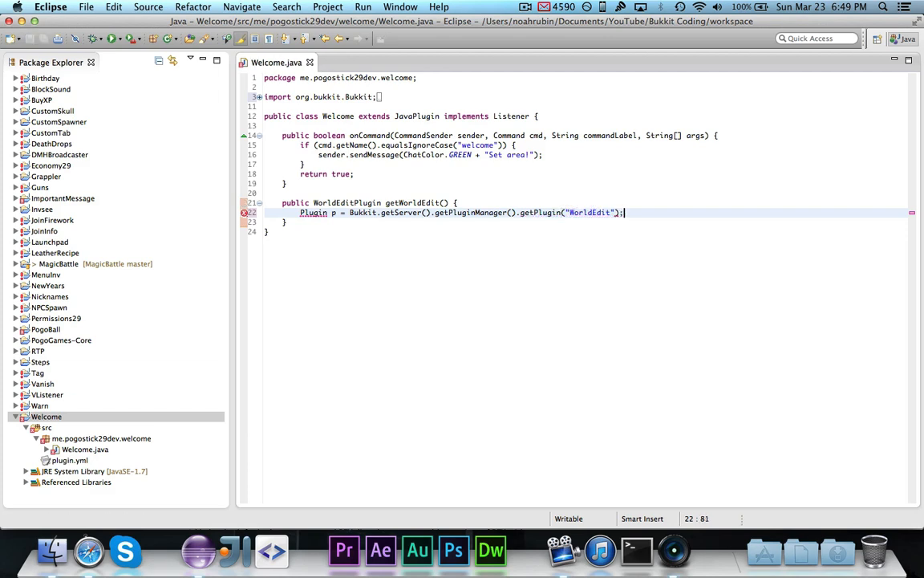
# Step: Return the plugin cast to WorldEditPlugin if it is one, otherwise return null
pyautogui.write('if')
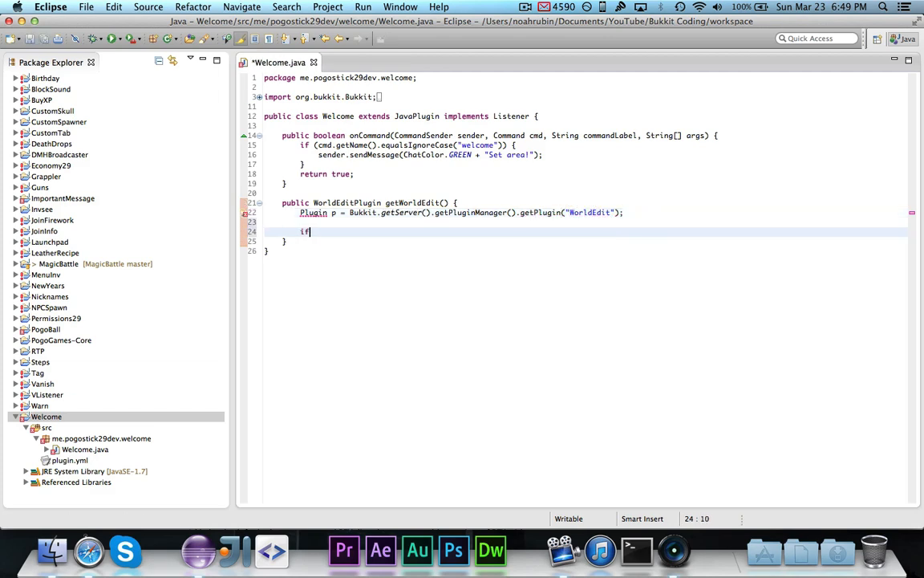
pyautogui.write('(p instanceof )')
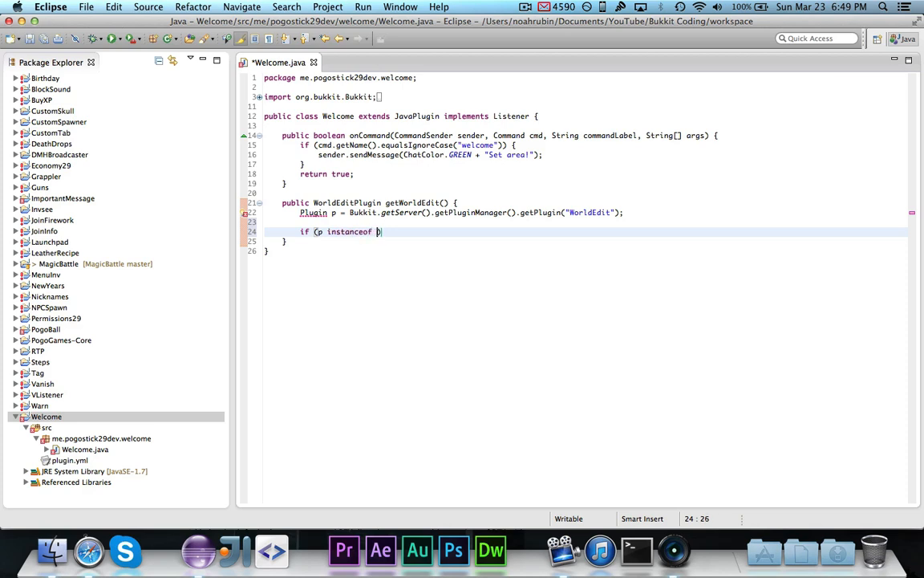
pyautogui.write('WorldEdit')
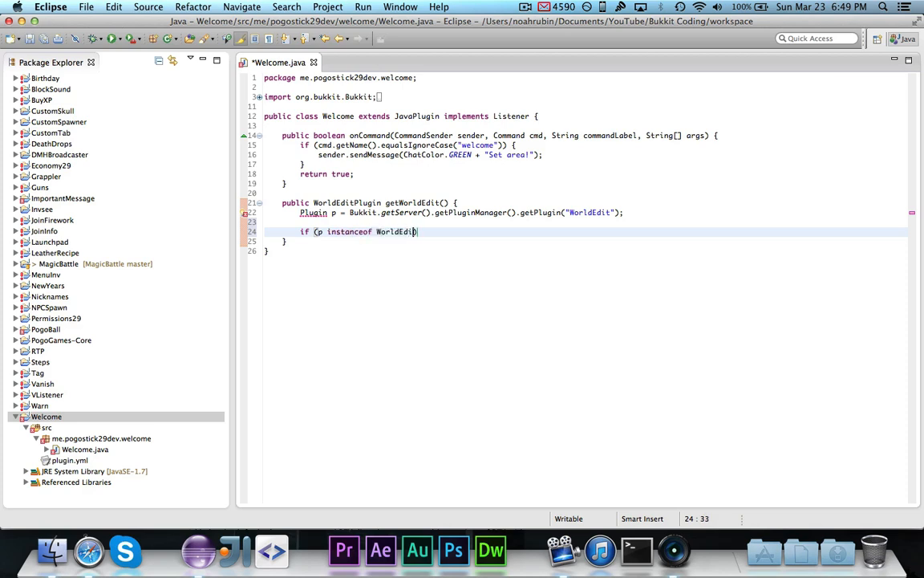
pyautogui.write('Plugin)')
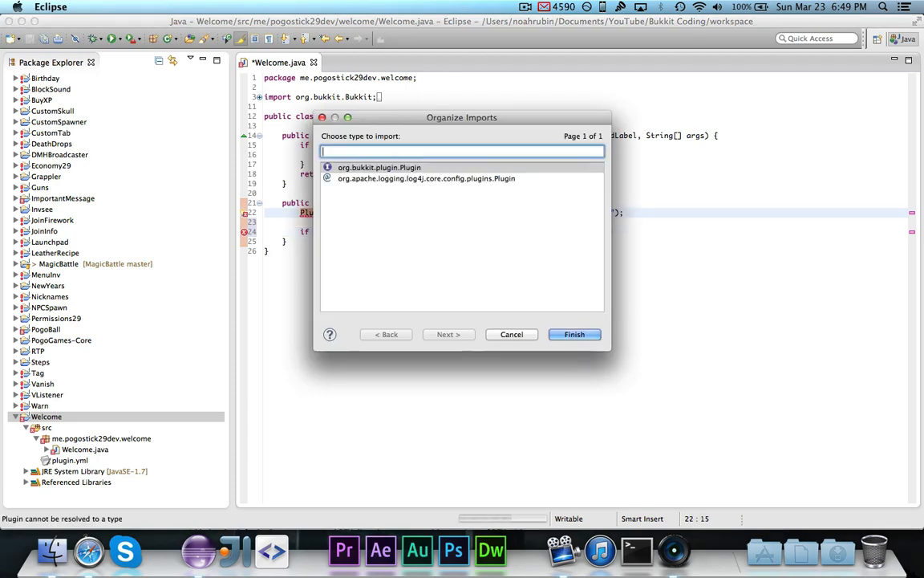
pyautogui.click(574, 335)
pyautogui.write(' (Wor')
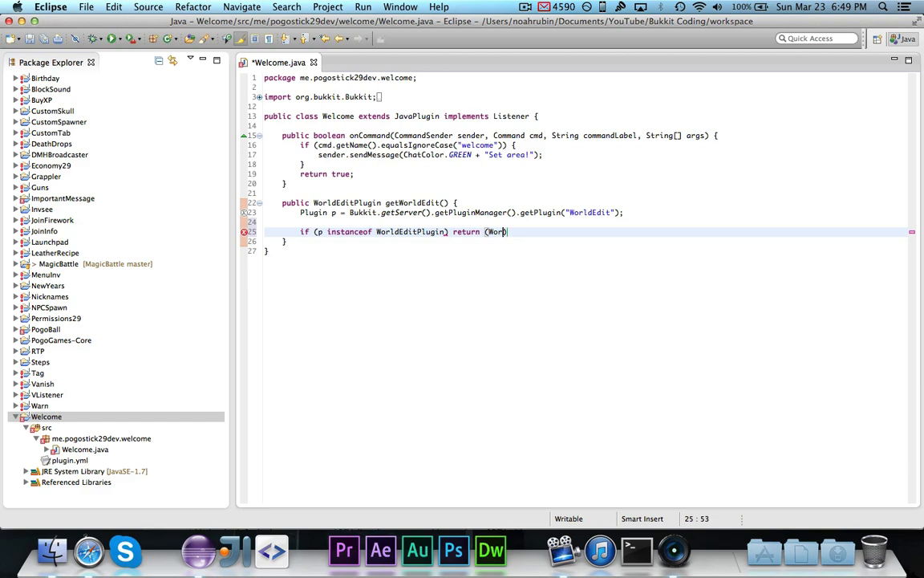
pyautogui.write('ldEditPlugin)')
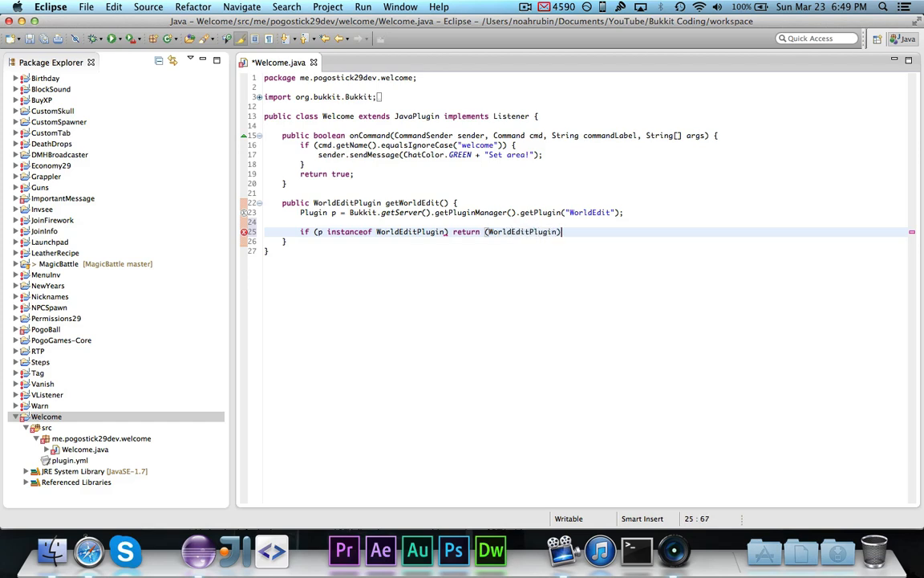
pyautogui.write('p;')
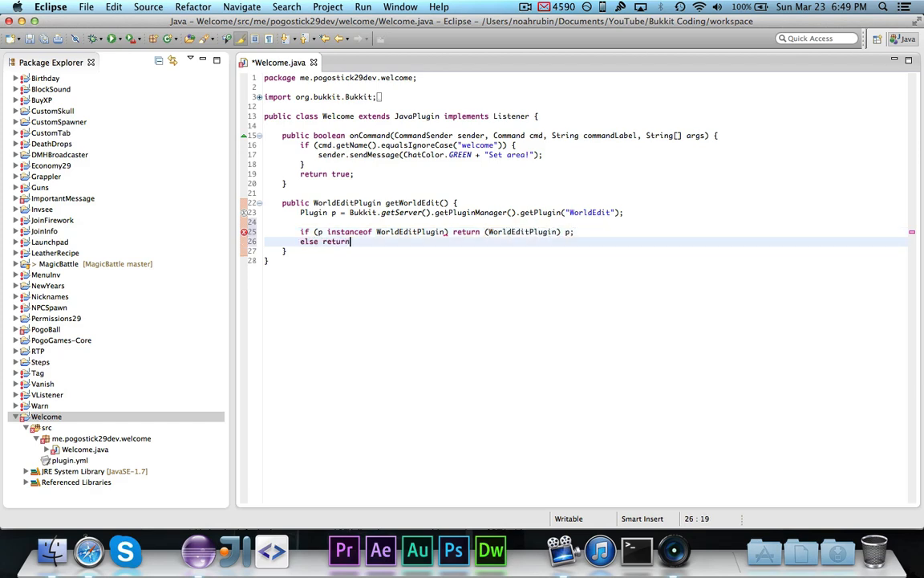
pyautogui.write('null;')
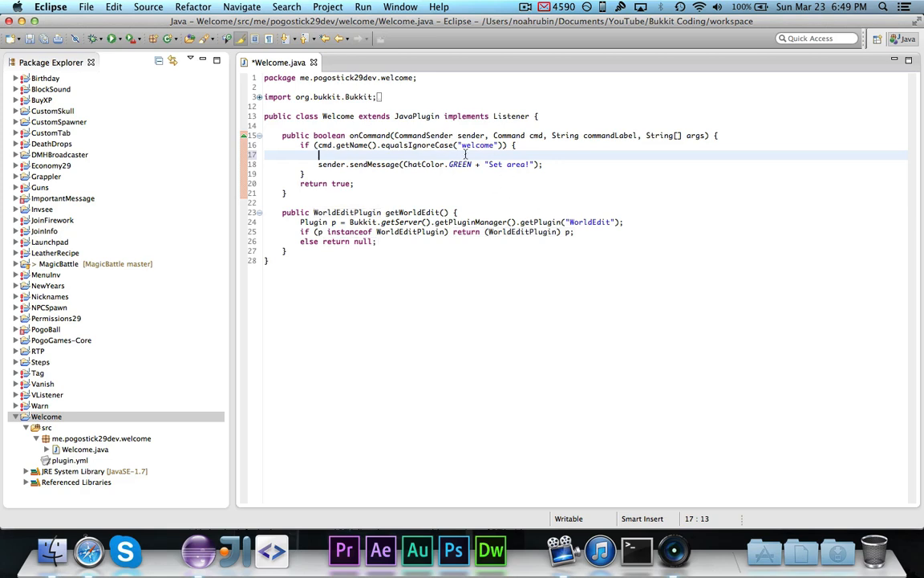
pyautogui.moveTo(645, 168)
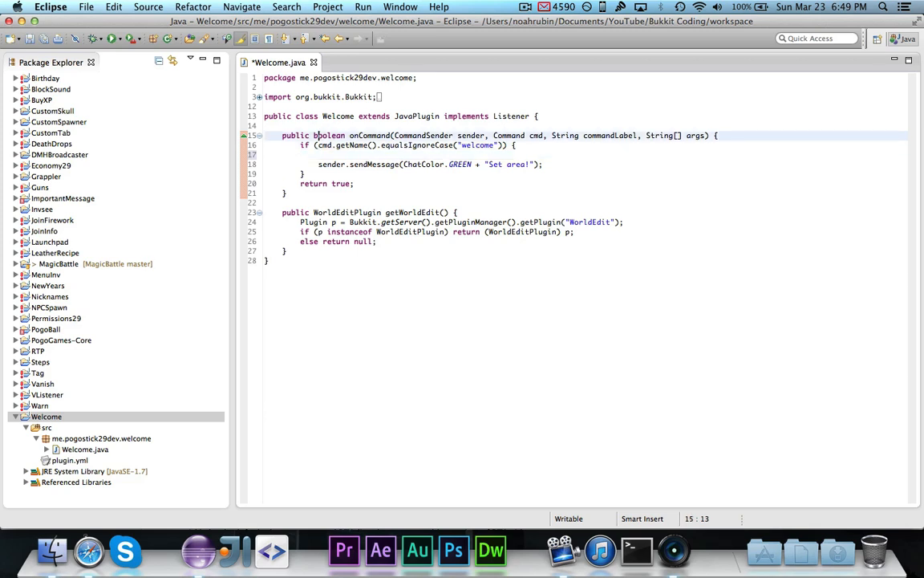
# Step: Reject non-Player senders with a red 'cannot set up Welcome' message, then cast sender to Player p
pyautogui.write('If')
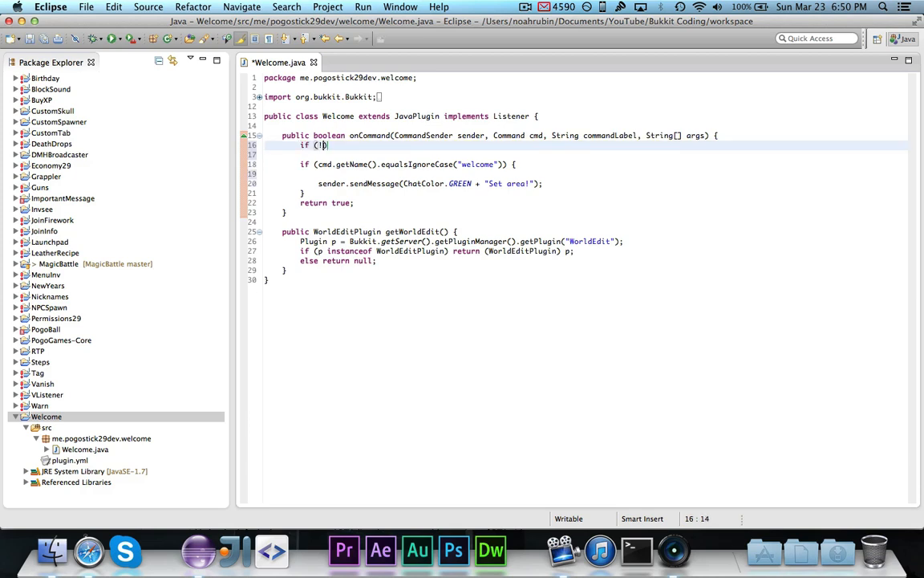
pyautogui.write('(sender instab')
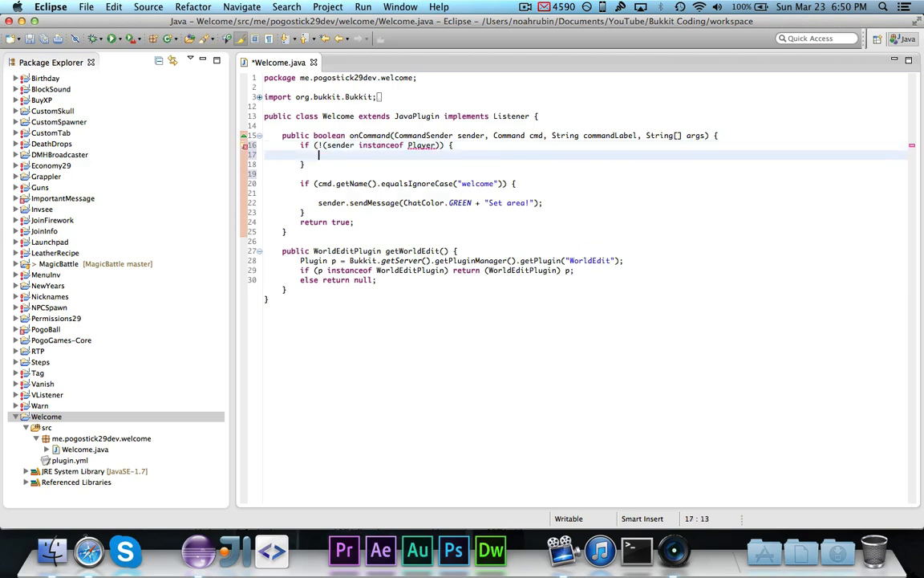
pyautogui.write('sender.sendMessage(ChatColor.RED + "The console ");')
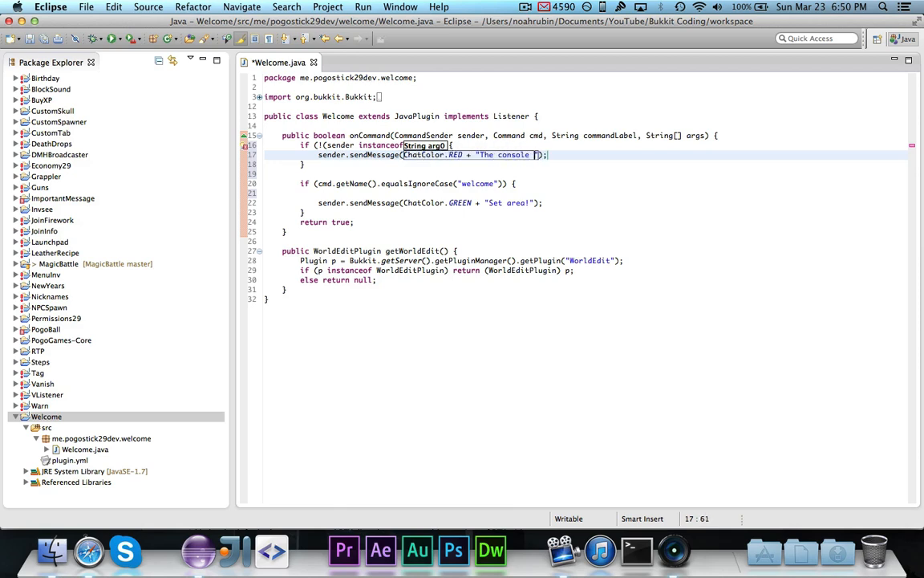
pyautogui.write('cannot contro')
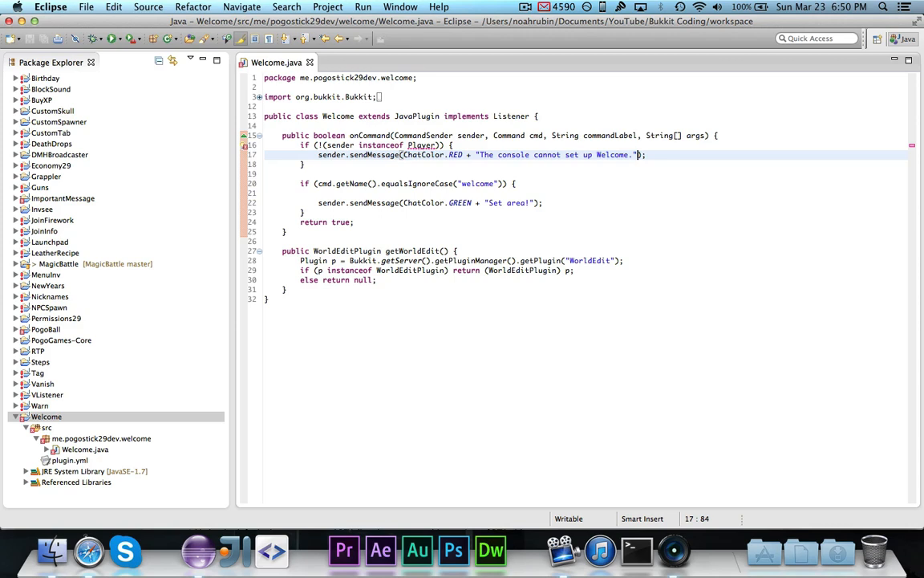
pyautogui.write('return truel;')
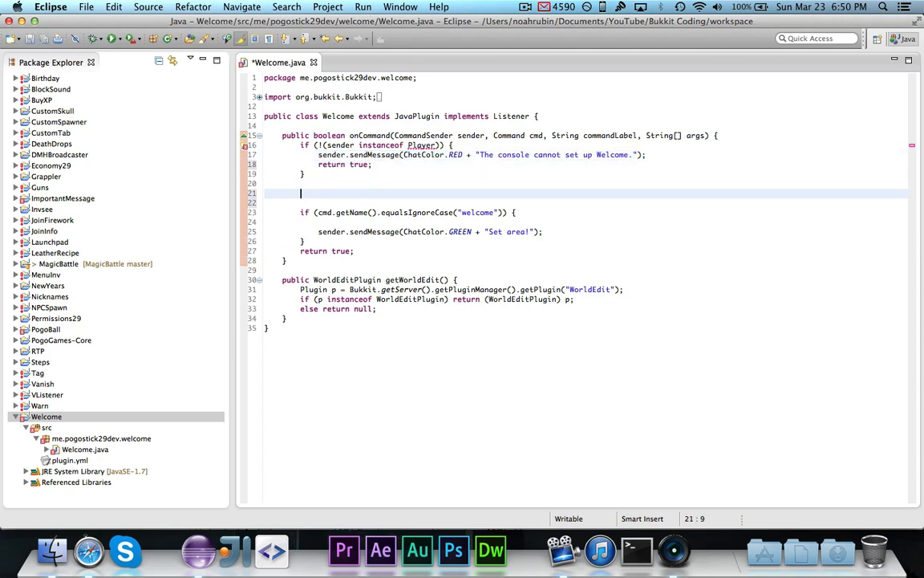
pyautogui.write('Player p = (P)')
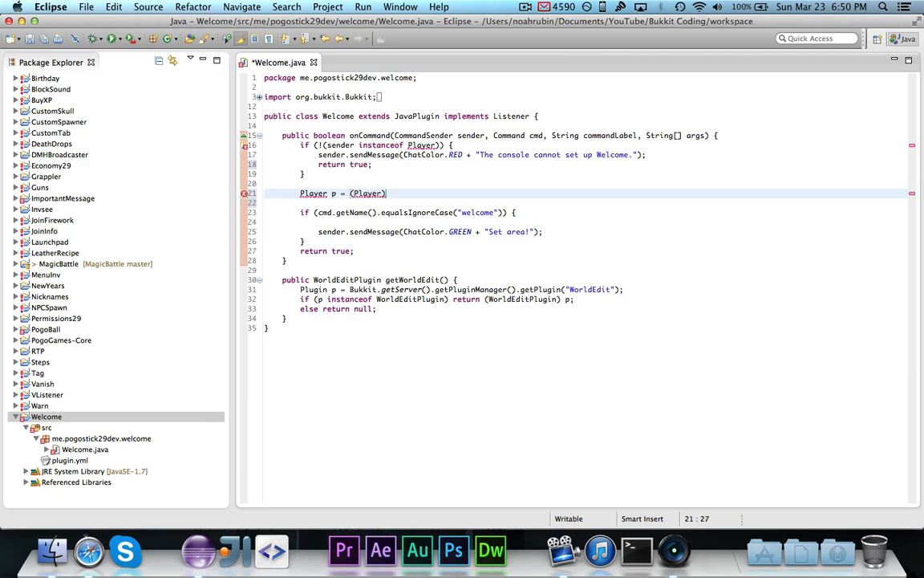
pyautogui.write('sender;')
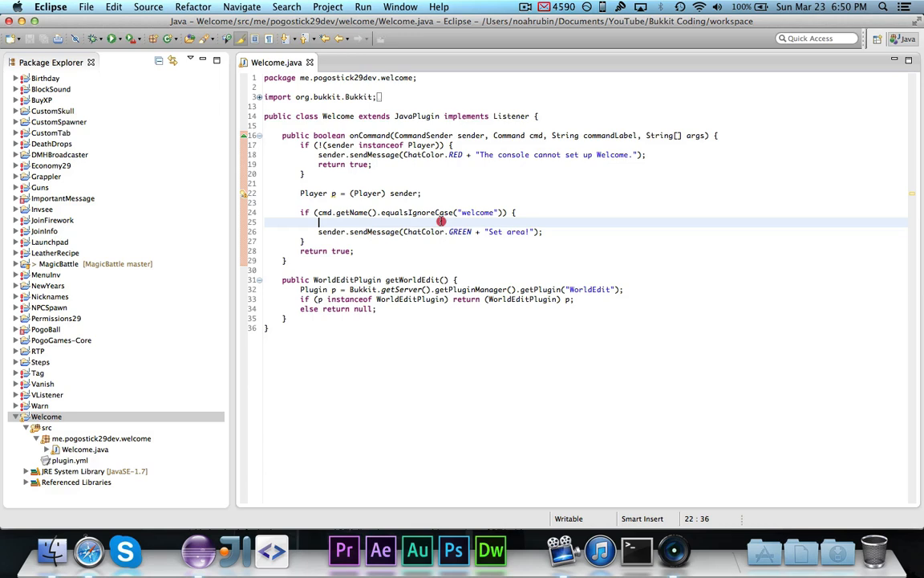
# Step: Assign Selection s = getWorldEdit().getSelection(p) using content assist, then start a new line
pyautogui.write('get')
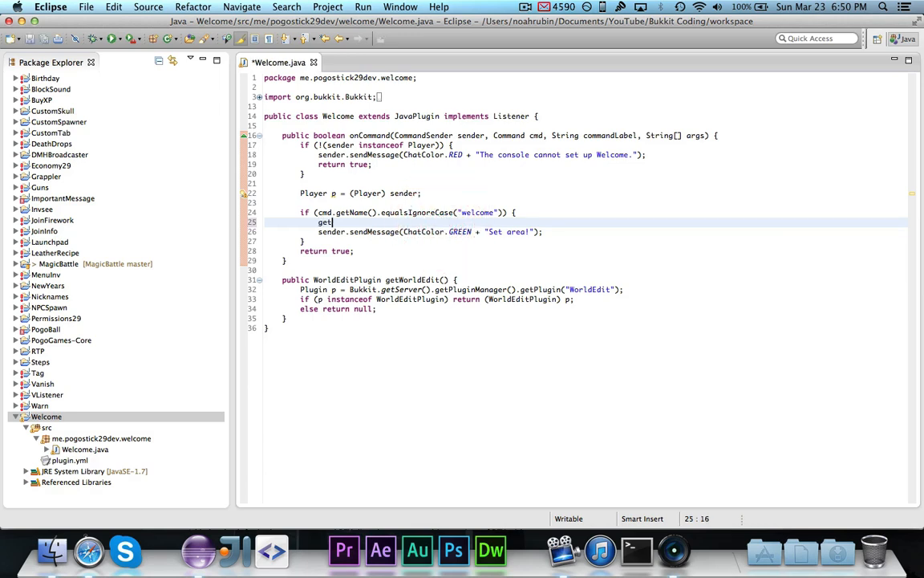
pyautogui.write('WorldEdit()')
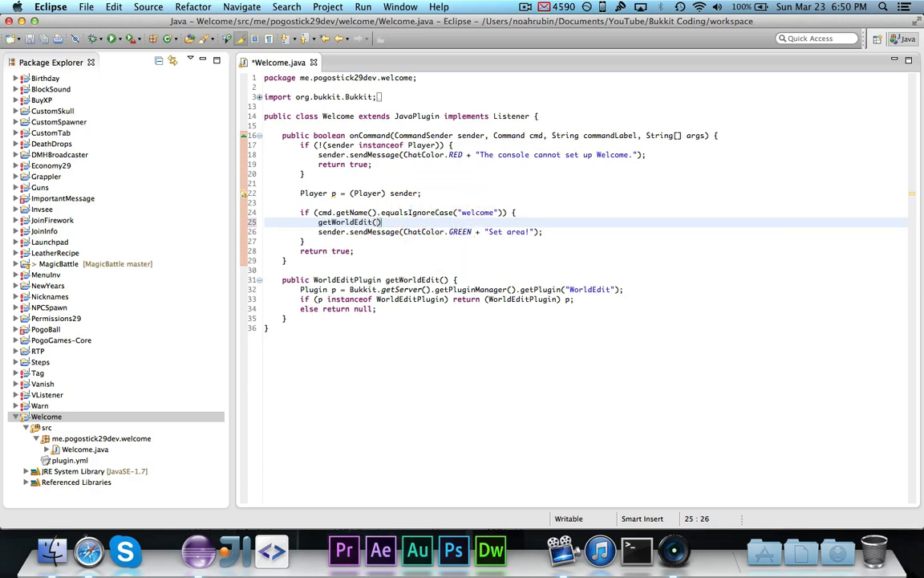
pyautogui.write('.')
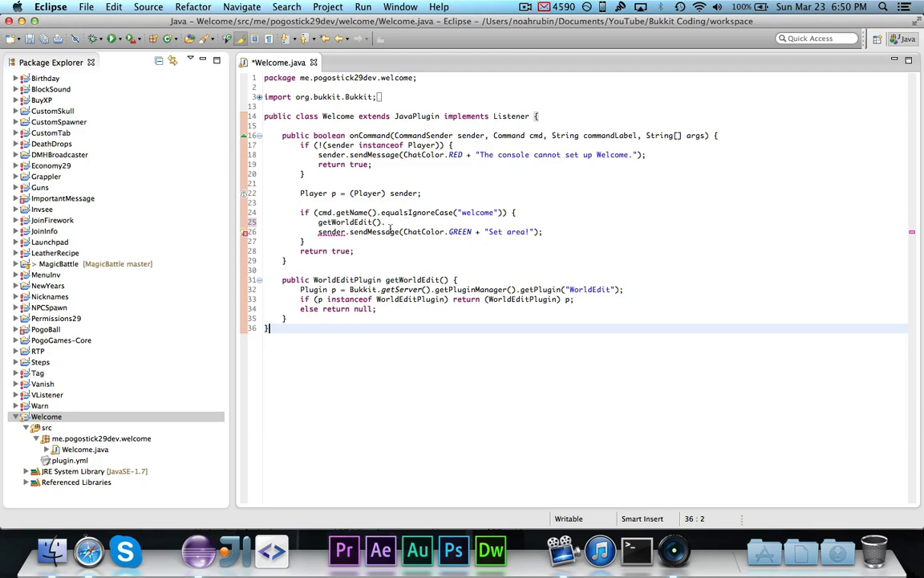
pyautogui.write('.')
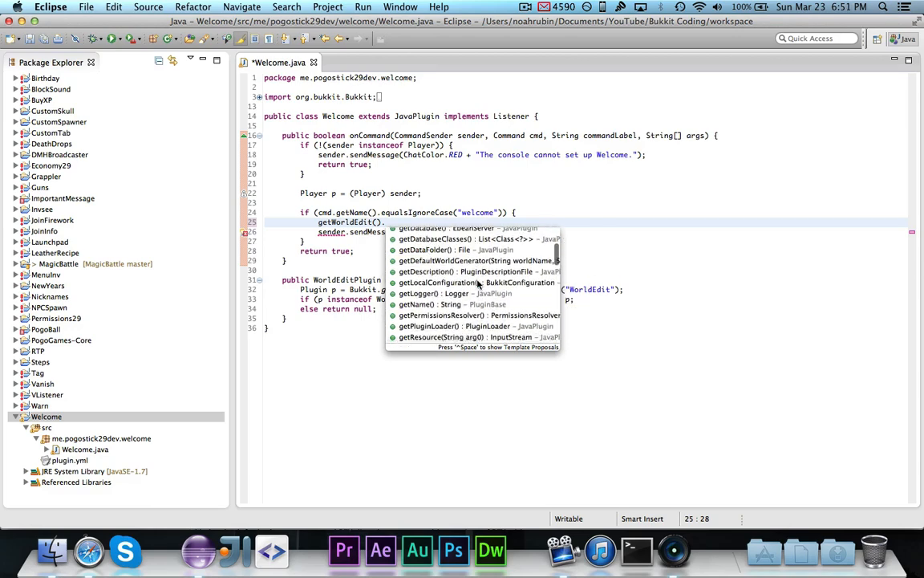
pyautogui.scroll(-3)
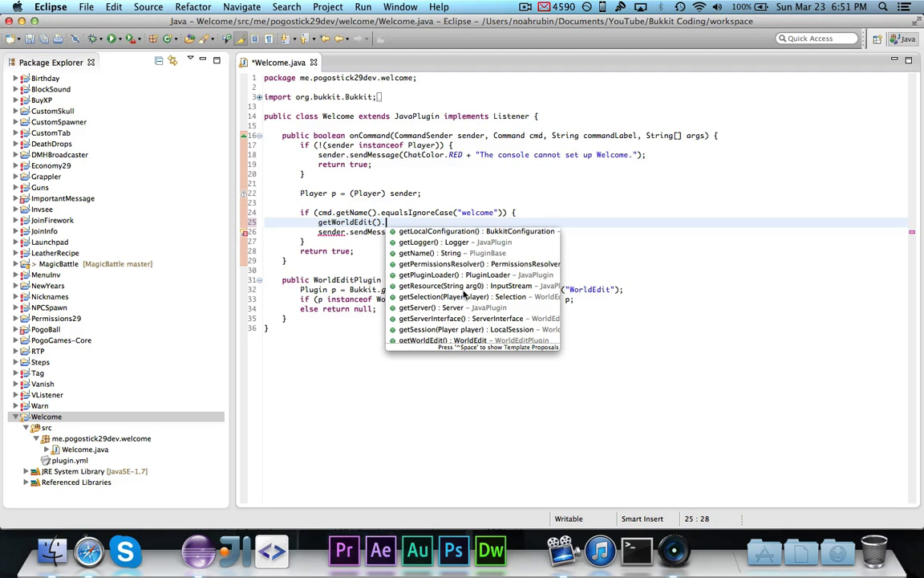
pyautogui.click(441, 296)
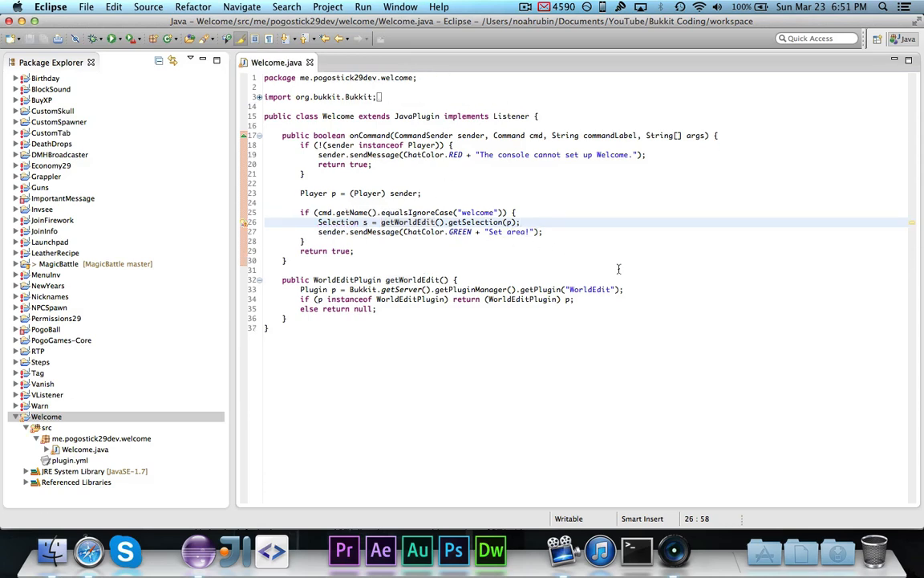
pyautogui.press('Enter')
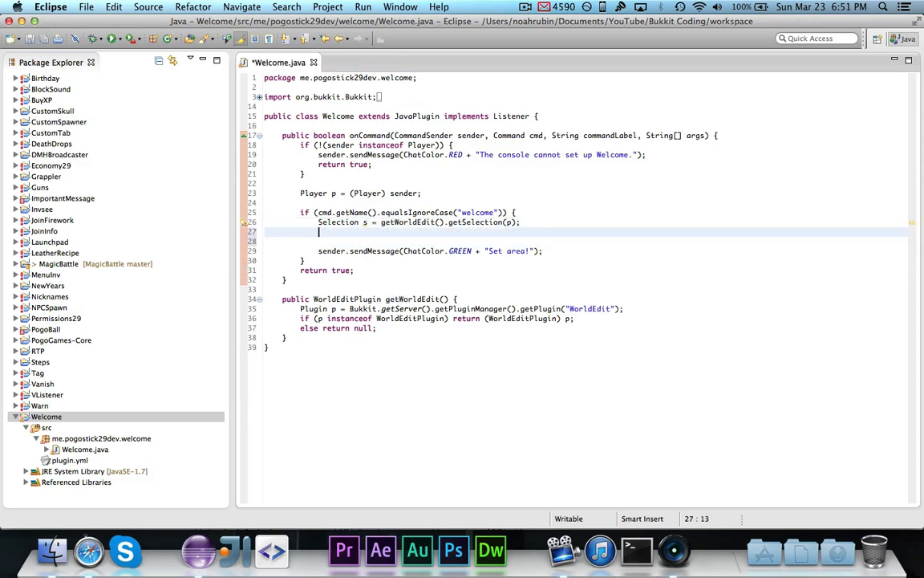
# Step: Browse Selection methods after 's.', then delete it, trim the blank line, and save
pyautogui.write('s.')
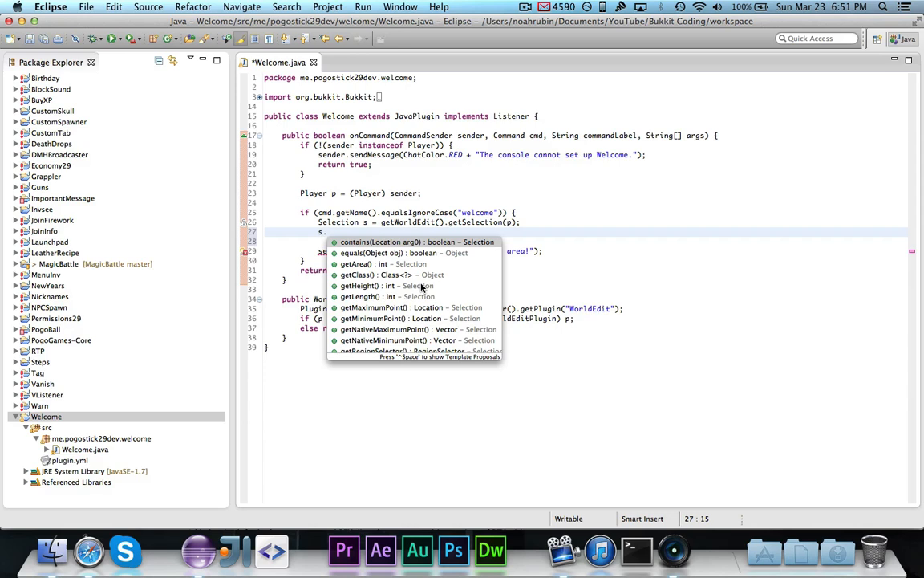
pyautogui.moveTo(408, 263)
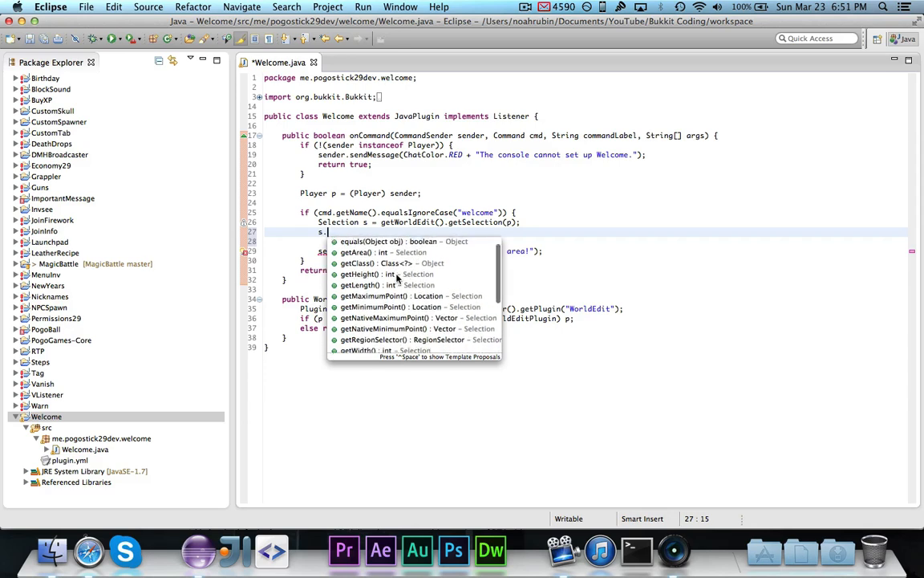
pyautogui.scroll(-3)
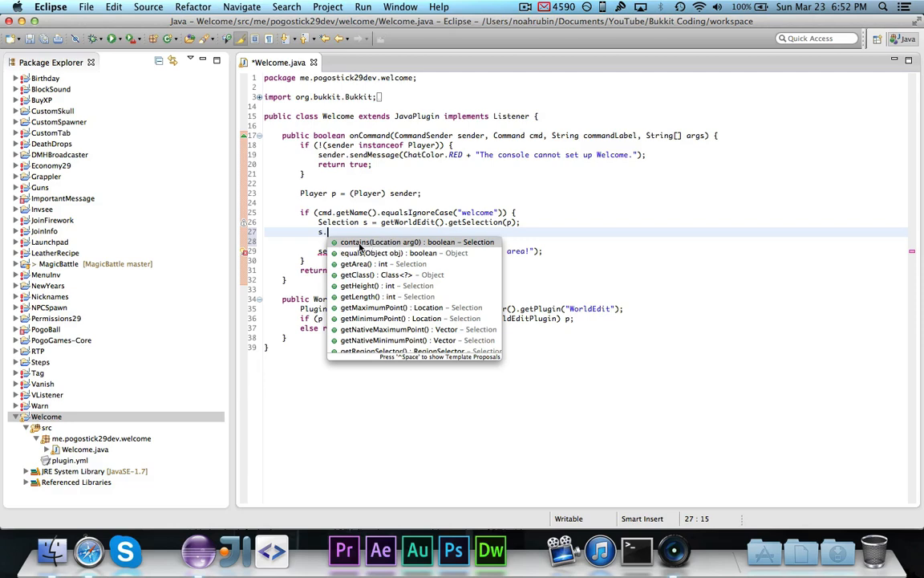
pyautogui.moveTo(415, 253)
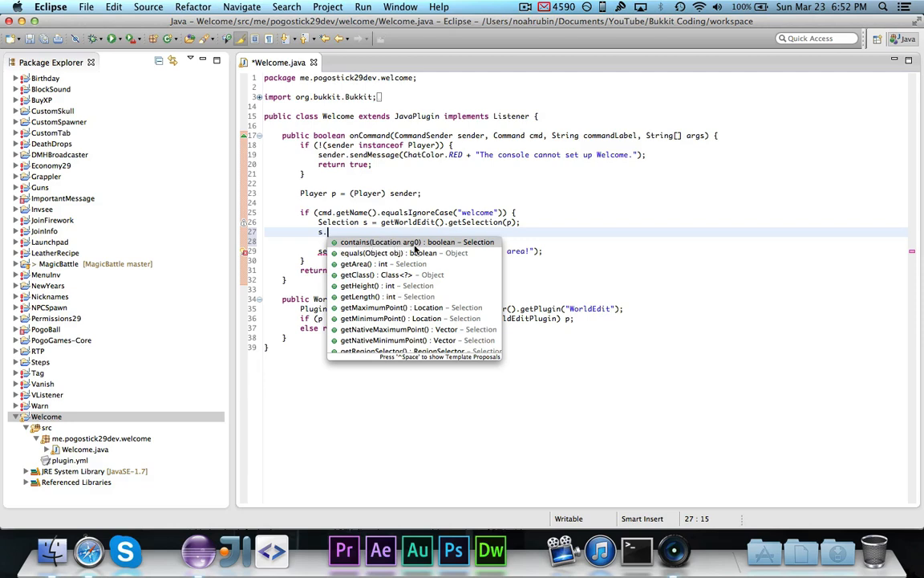
pyautogui.moveTo(437, 278)
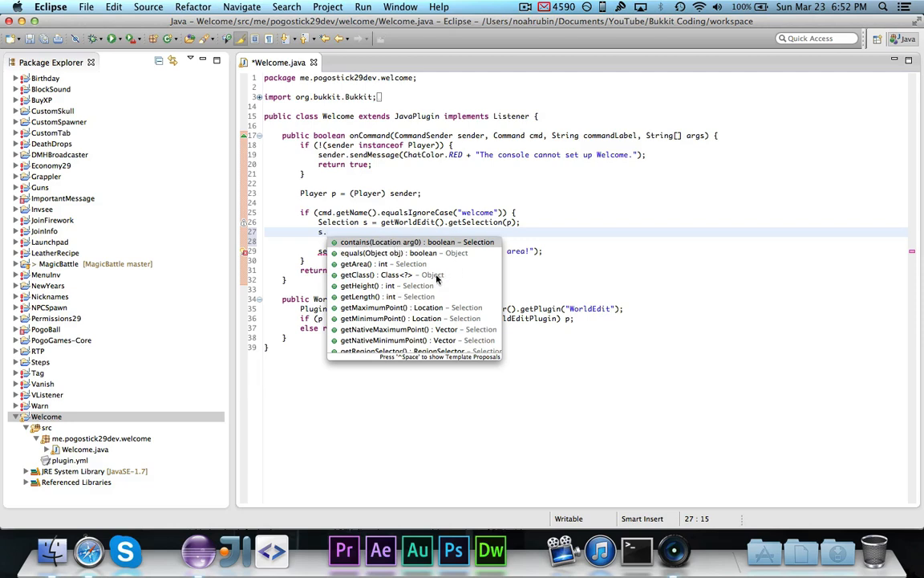
pyautogui.scroll(-3)
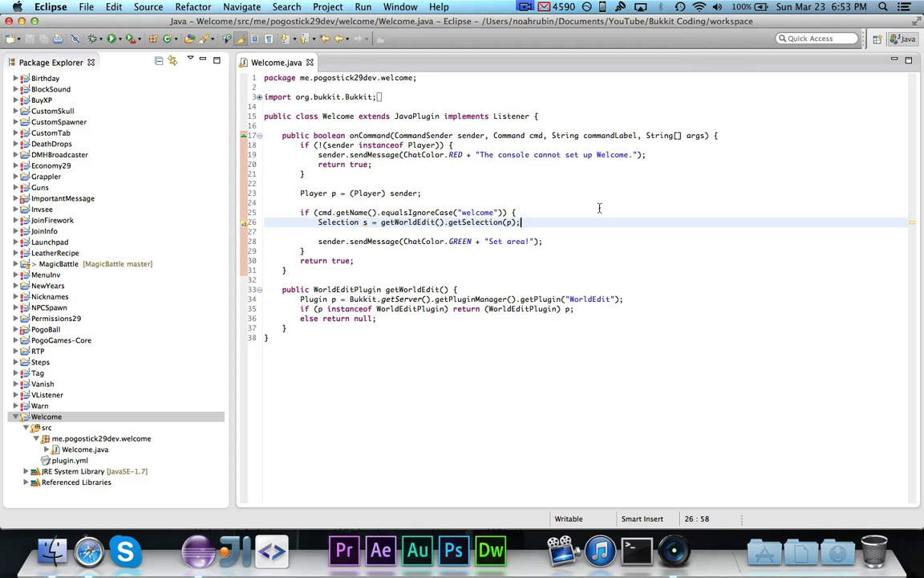
# Step: Type 'CuboidSelection cS = new CuboidSelection(' and open the decompiled CuboidSelection class
pyautogui.write('CuboidSelectio')
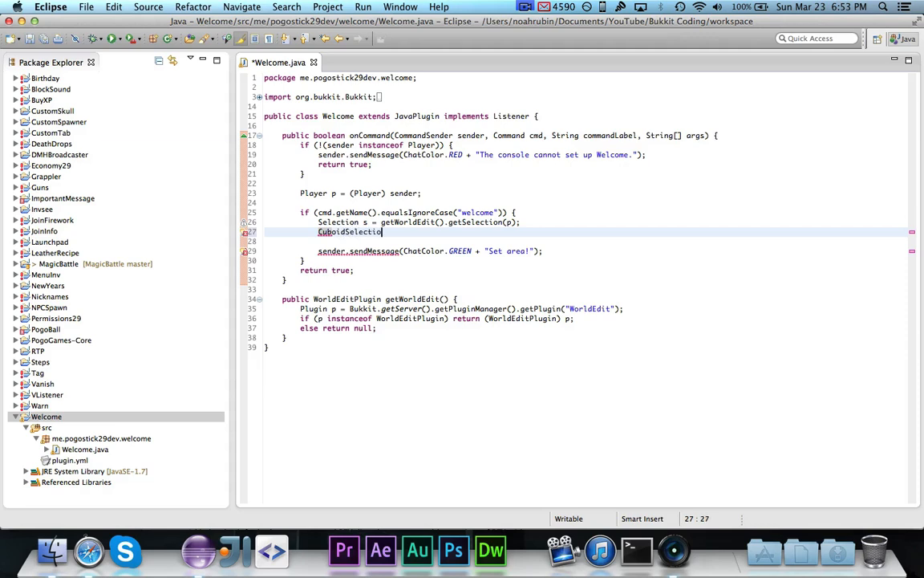
pyautogui.write('cS =')
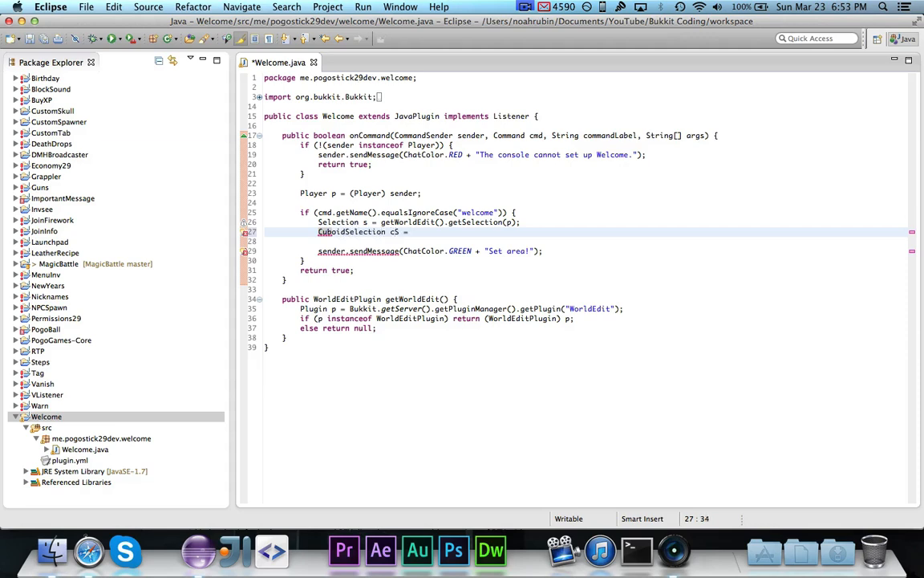
pyautogui.write('new Ci')
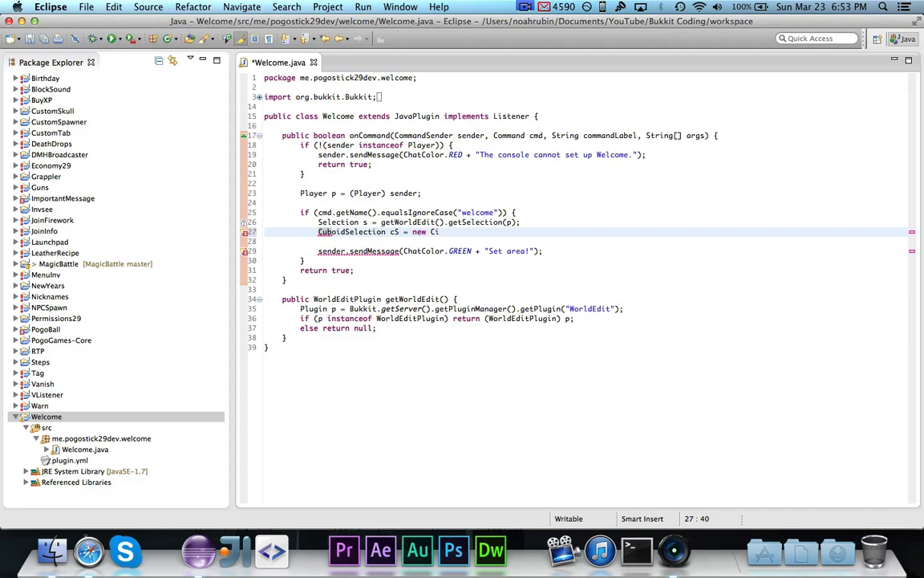
pyautogui.write('CuboidSelection();')
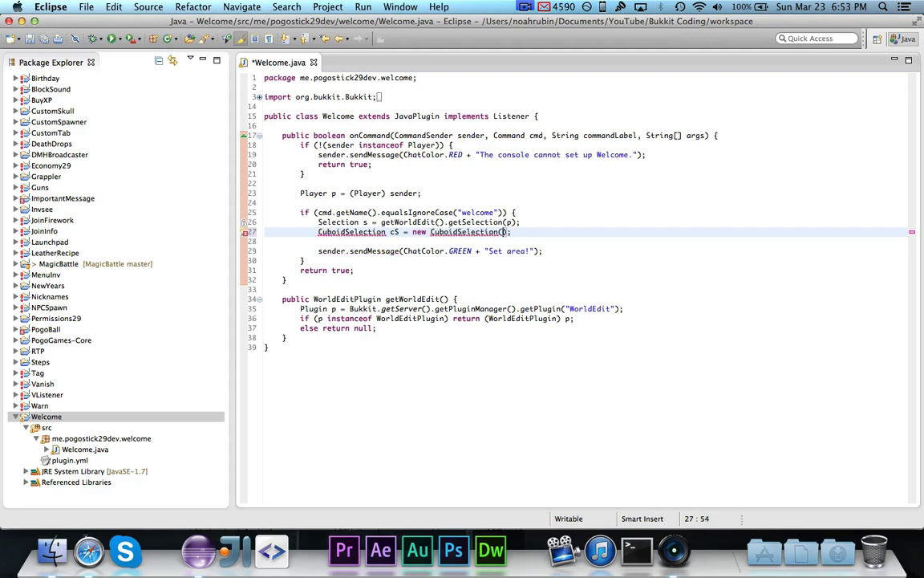
pyautogui.write('orb')
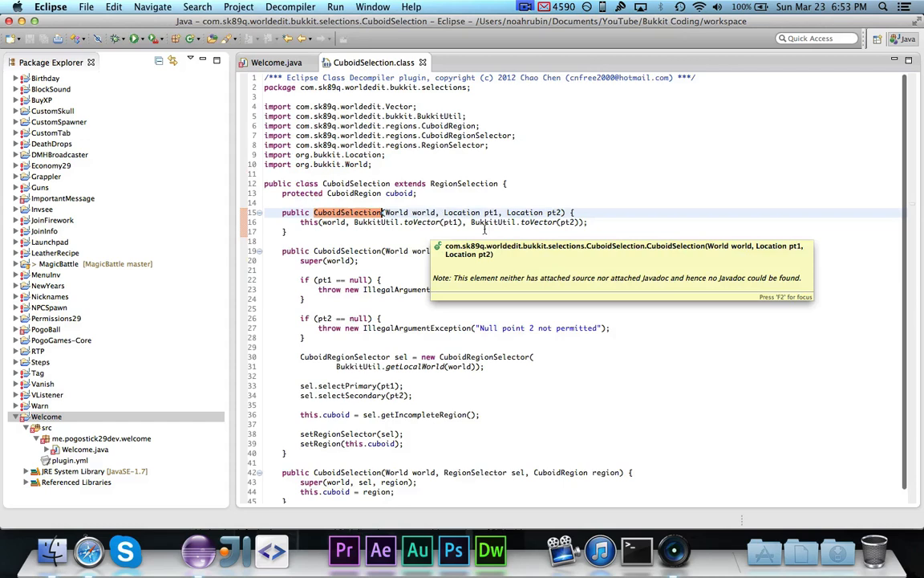
pyautogui.moveTo(497, 212)
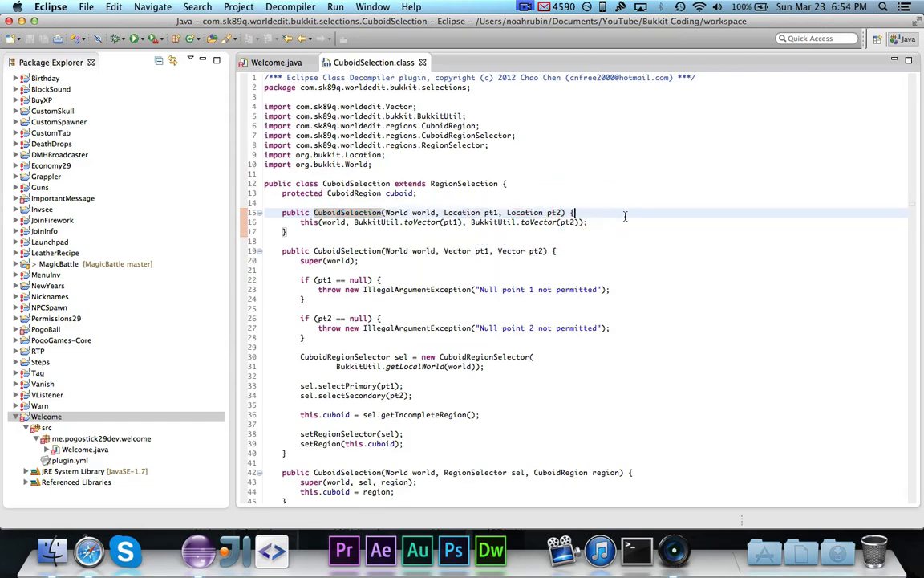
# Step: Comment out the CuboidSelection line and declare a private Selection s field
pyautogui.click(276, 62)
pyautogui.write('c')
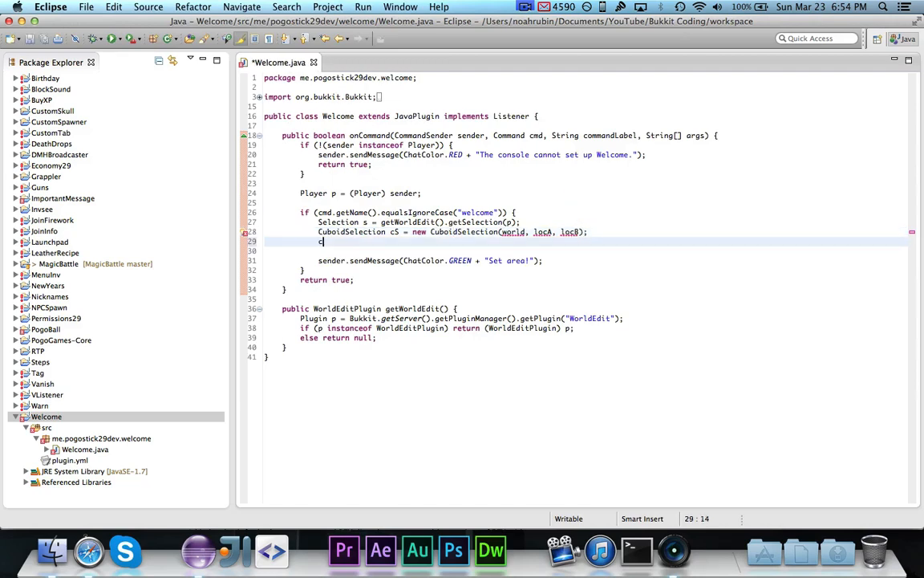
pyautogui.write('S.')
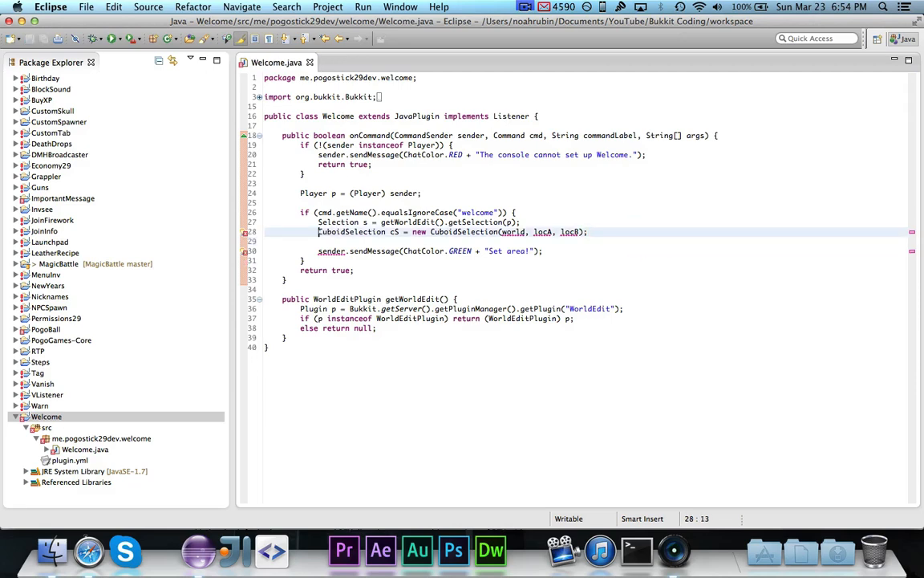
pyautogui.press('Cmd+/')
pyautogui.write('private')
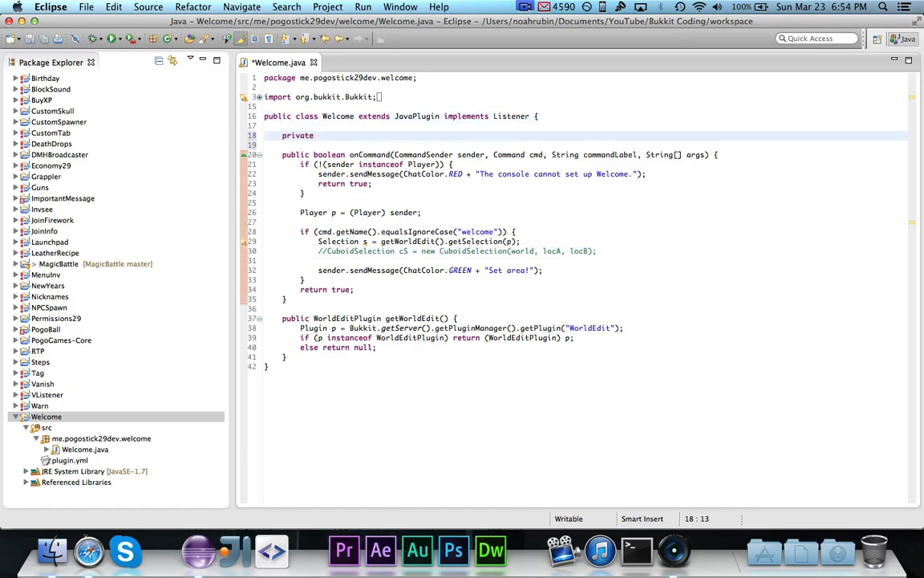
pyautogui.write('Selection s;')
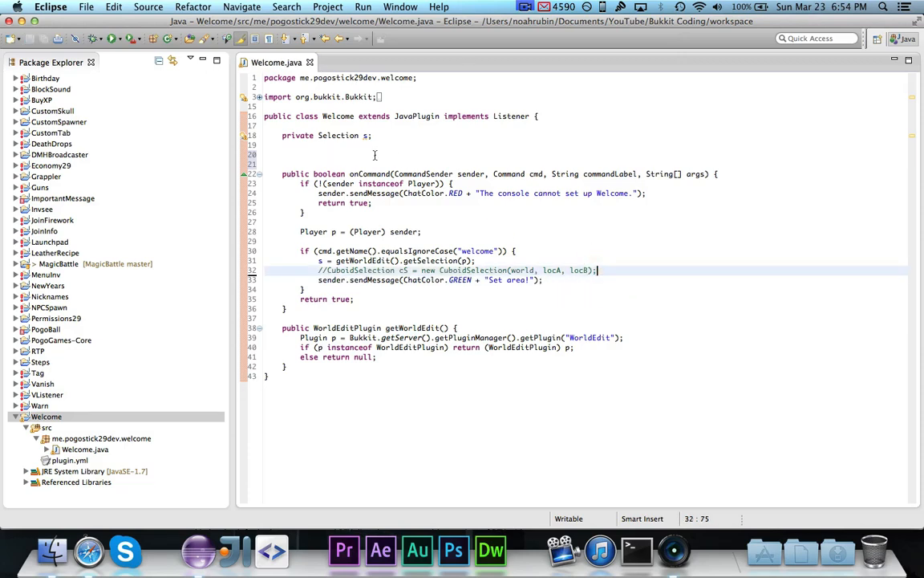
pyautogui.write('@EventHandle')
pyautogui.click(585, 164)
pyautogui.write('public void onPlaye')
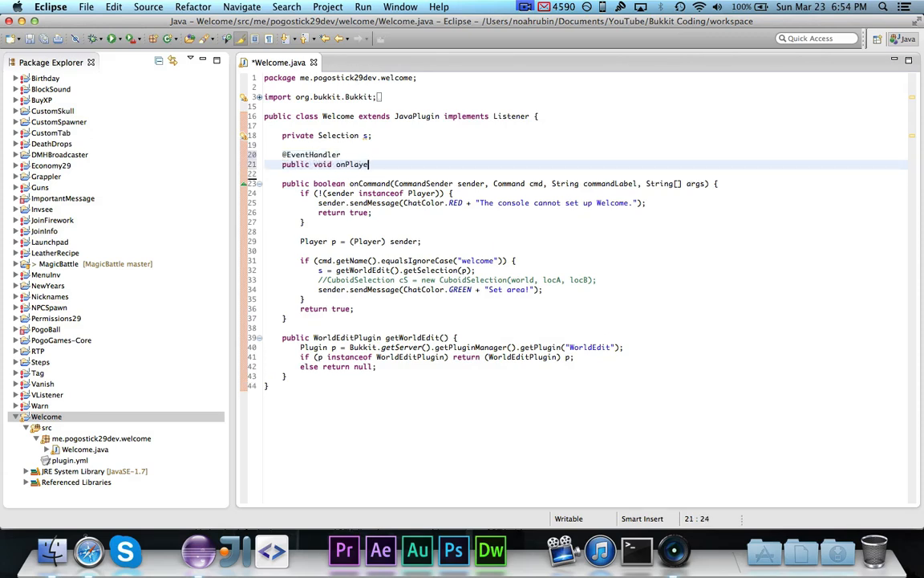
pyautogui.write('rMove(PlayerMoveEvent e) {')
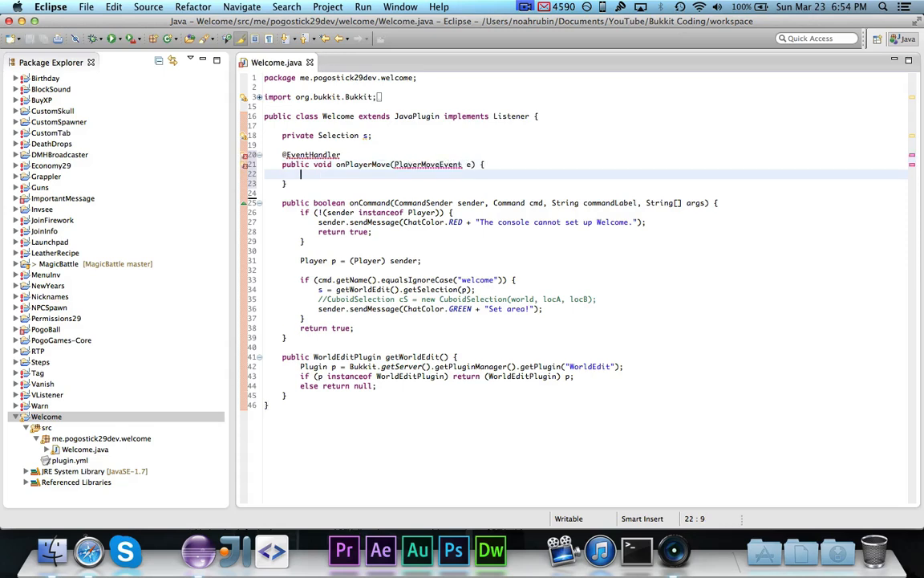
pyautogui.press('Enter')
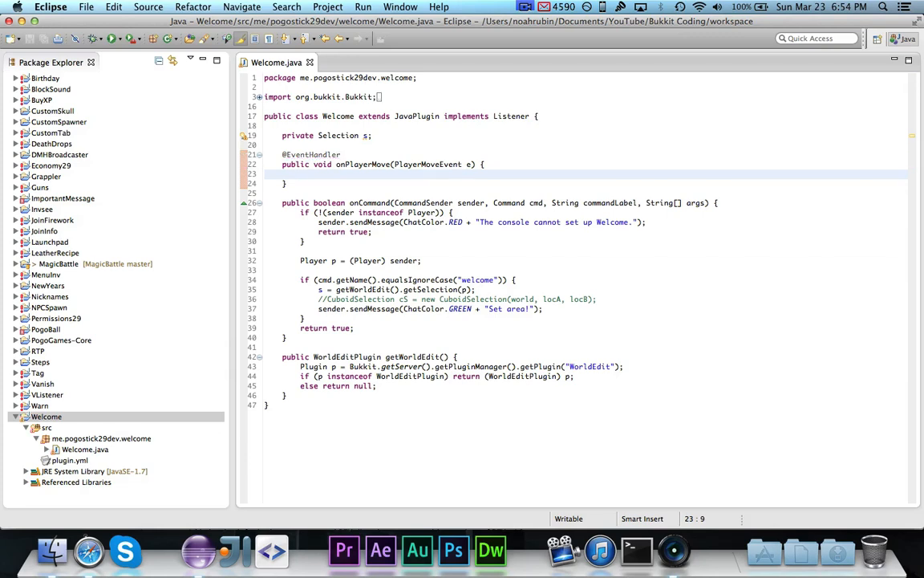
pyautogui.write('s.')
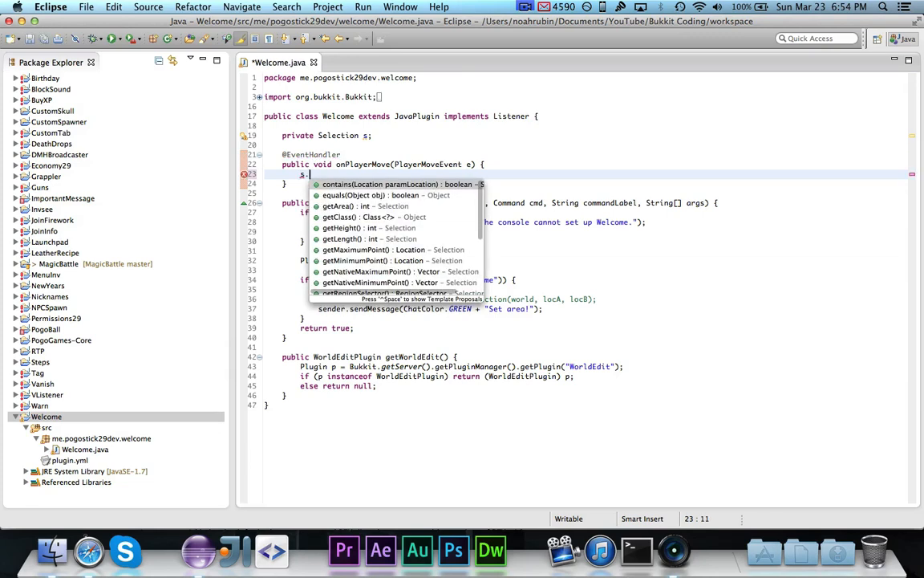
pyautogui.press('Escape')
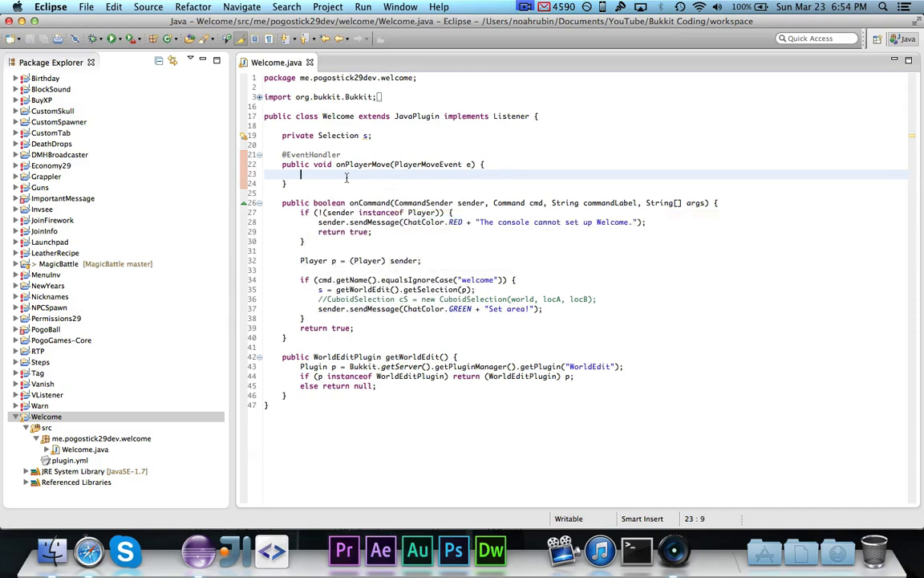
# Step: Send a ChatColor.GREEN 'Welcome' message when e.getTo() is inside s but e.getFrom() isn't
pyautogui.write('if (s.contains(e')
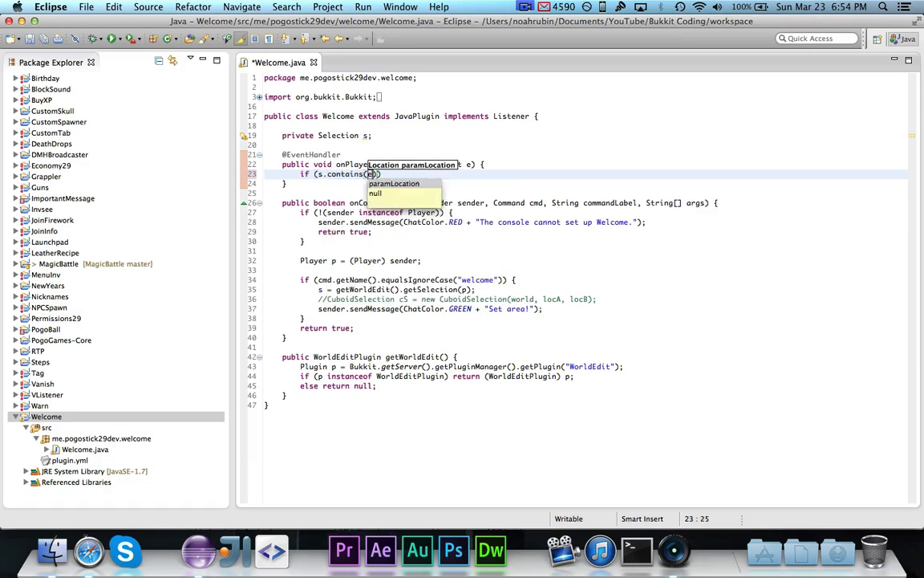
pyautogui.write('.getTo()')
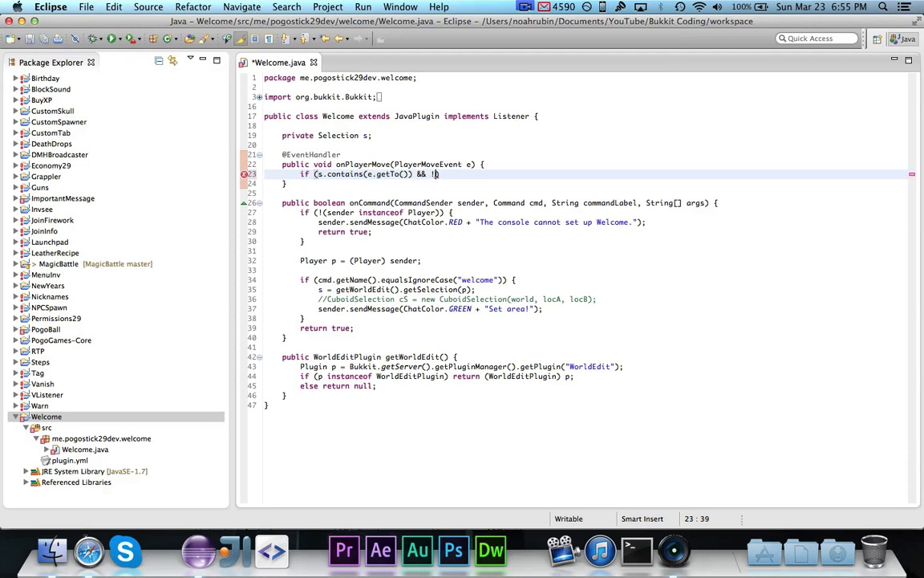
pyautogui.write('EscapeJso)')
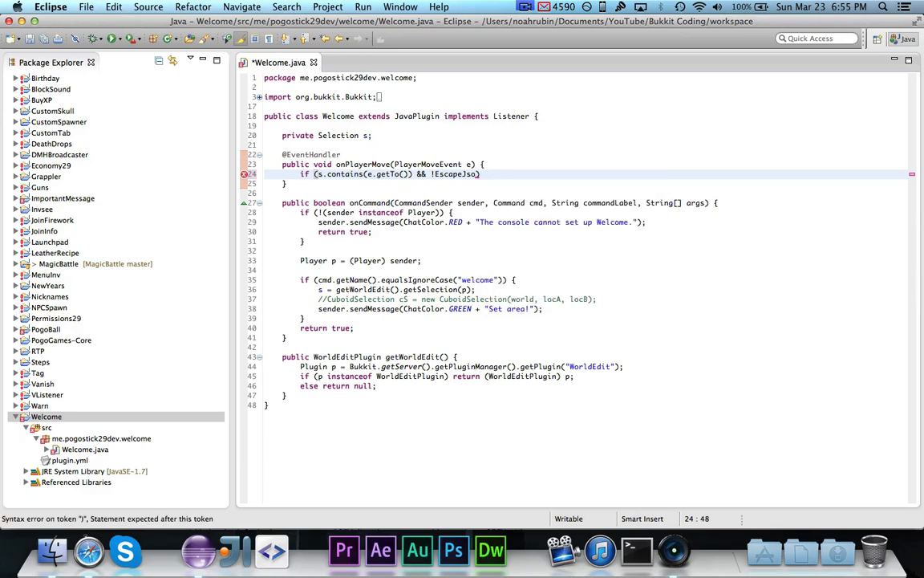
pyautogui.write('s.contains(e.')
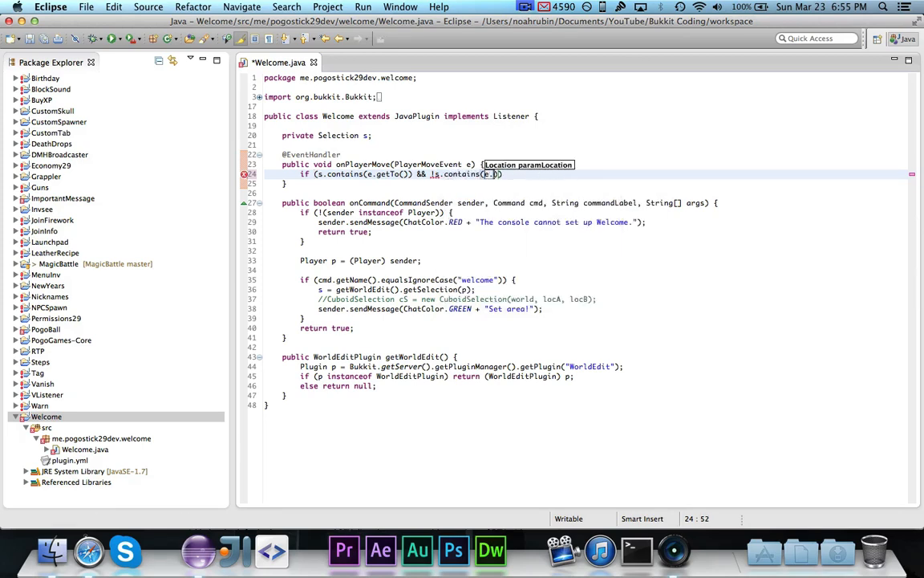
pyautogui.write('getFrom())')
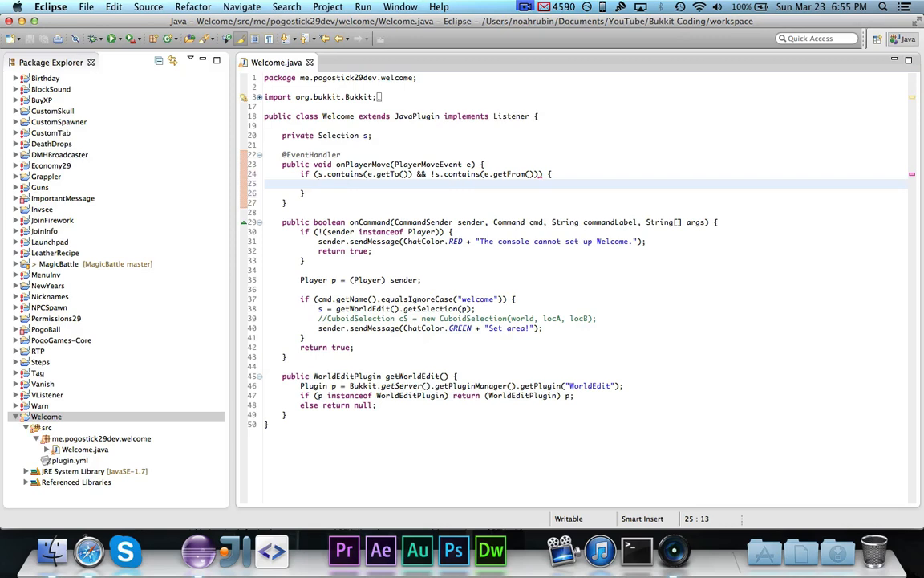
pyautogui.write('e.getPlayer().sendM')
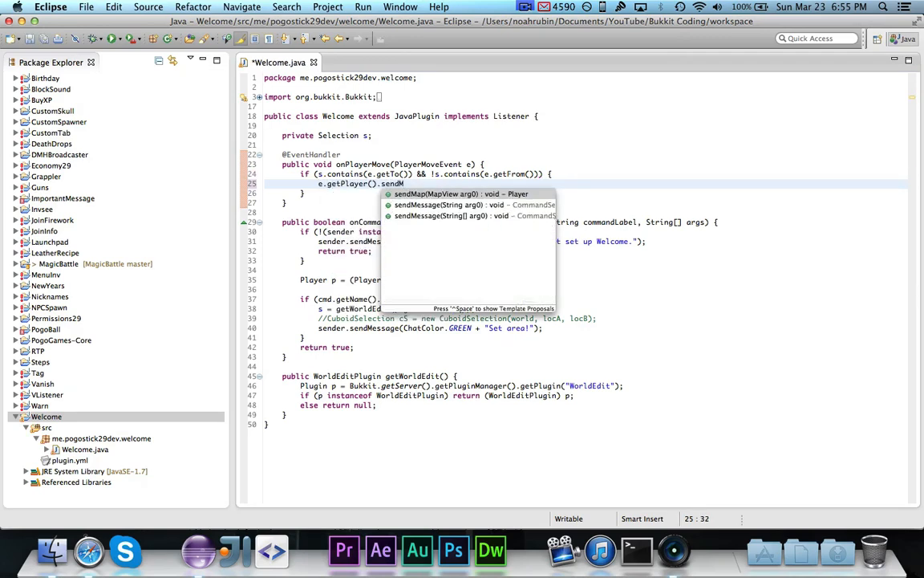
pyautogui.click(444, 205)
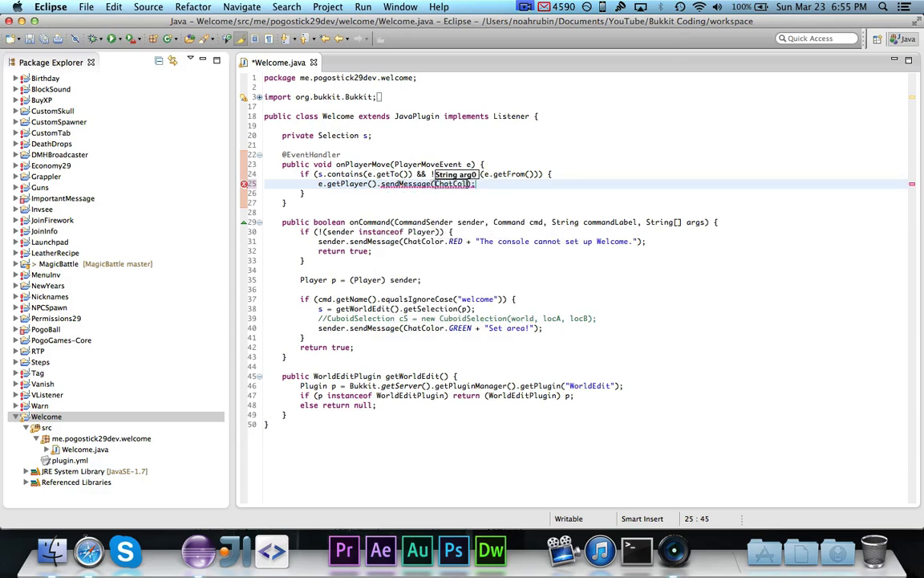
pyautogui.write('ChatColor.GREEN + "Welcome')
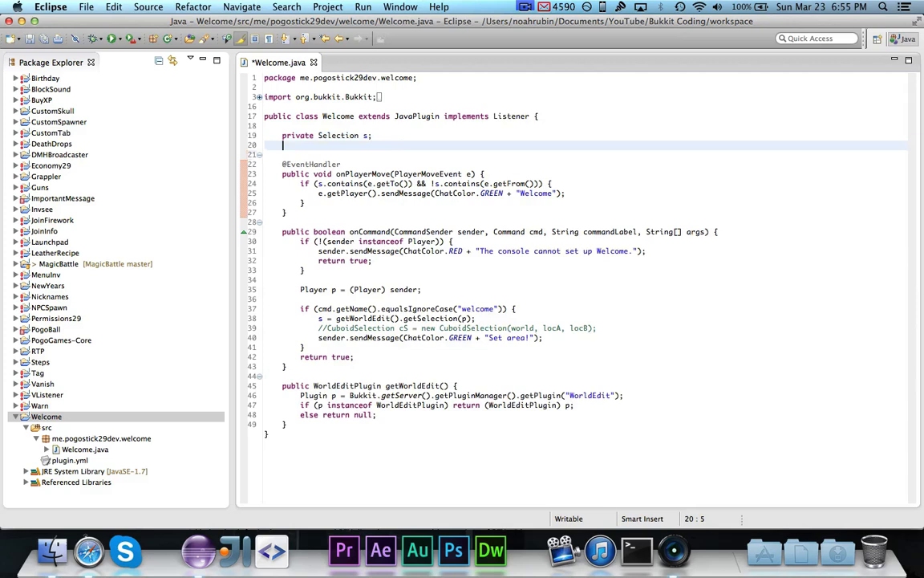
# Step: Write onEnable registering events via getServer().getPluginManager(), then close plugin.yml and select Welcome
pyautogui.write('public void on')
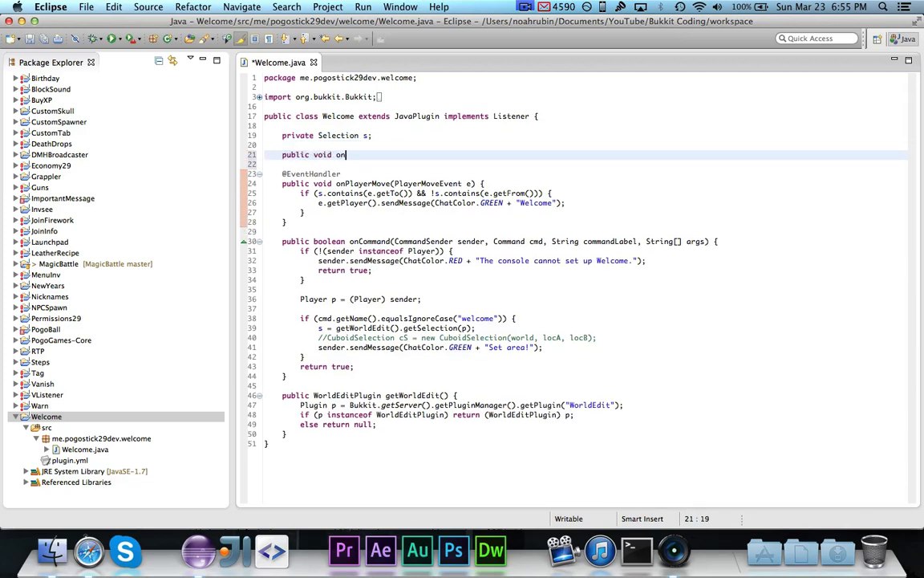
pyautogui.write('Enable() {')
pyautogui.click(589, 164)
pyautogui.write('Bukkit.')
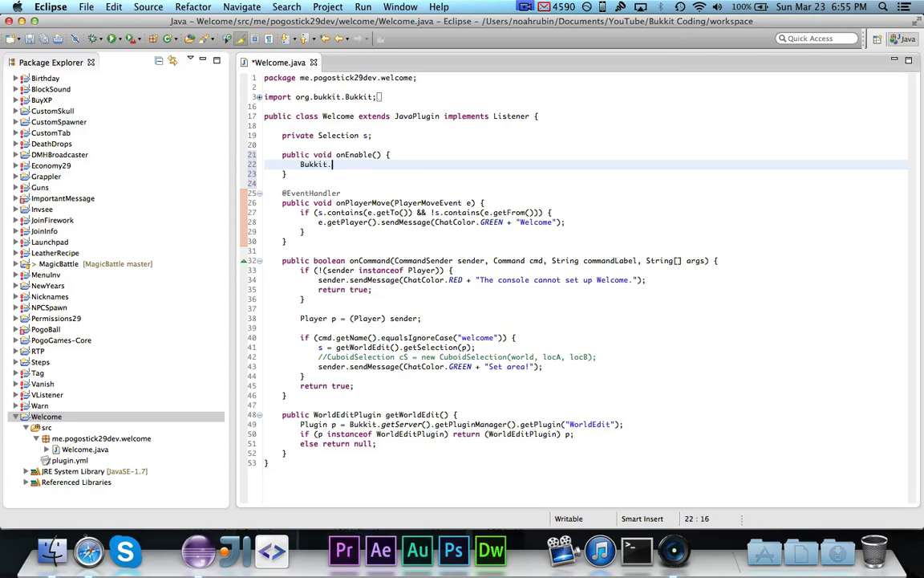
pyautogui.write('getServer().get')
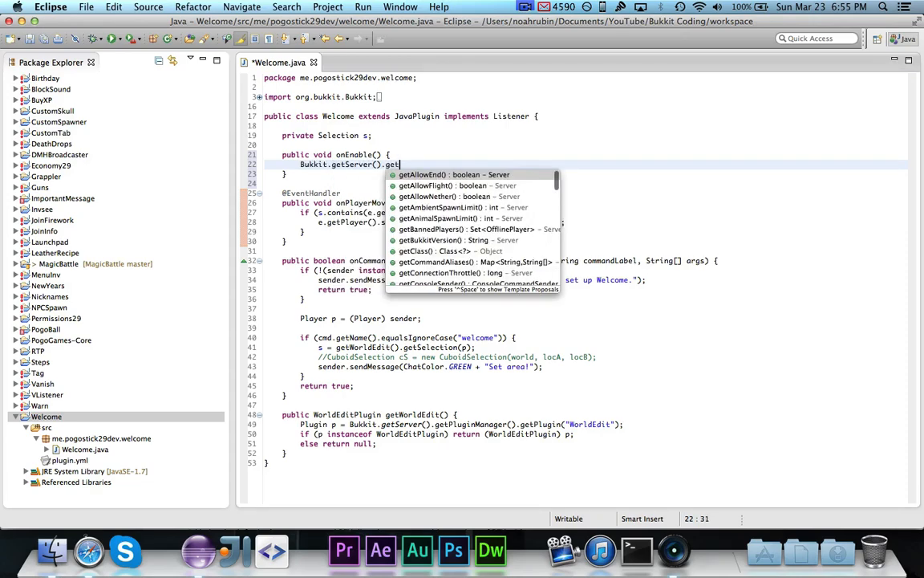
pyautogui.write('getPlayer(')
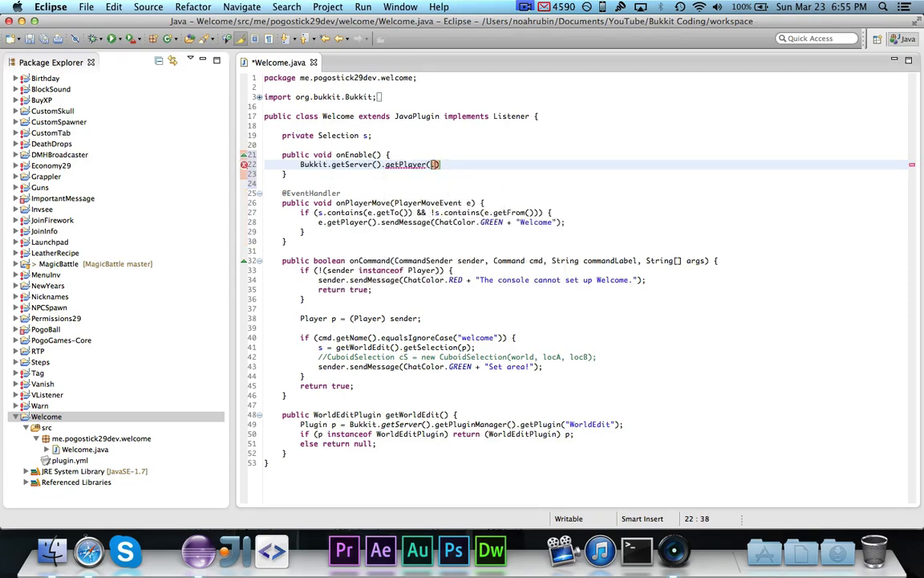
pyautogui.write('getPluginManage')
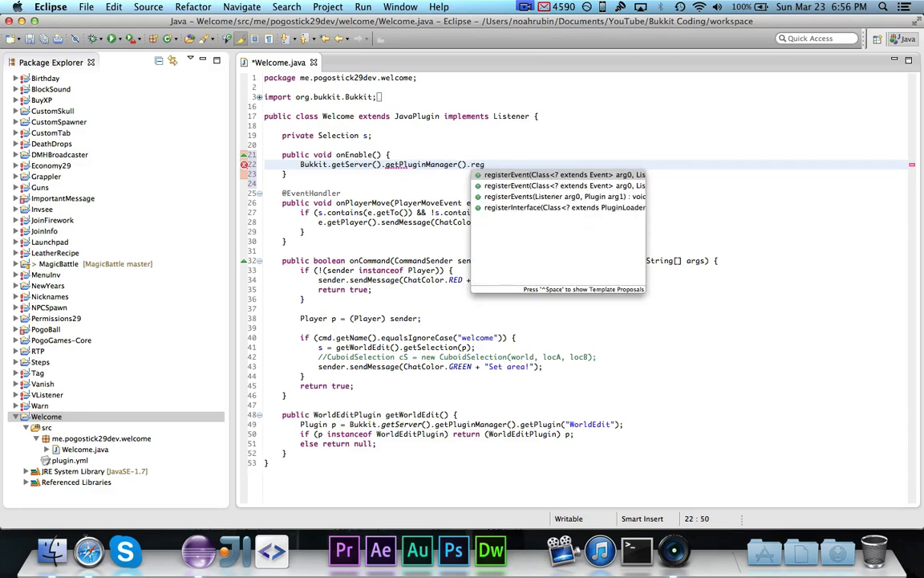
pyautogui.click(562, 196)
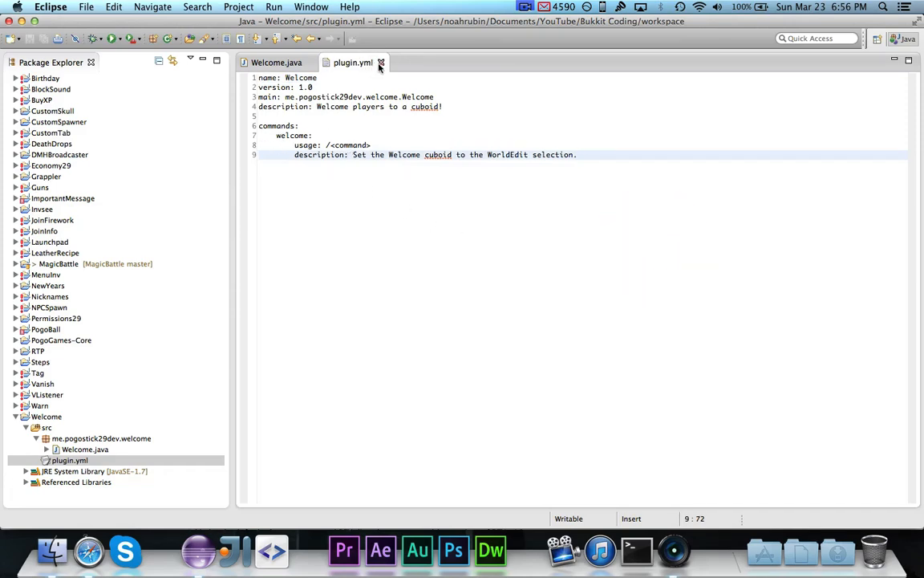
pyautogui.click(277, 62)
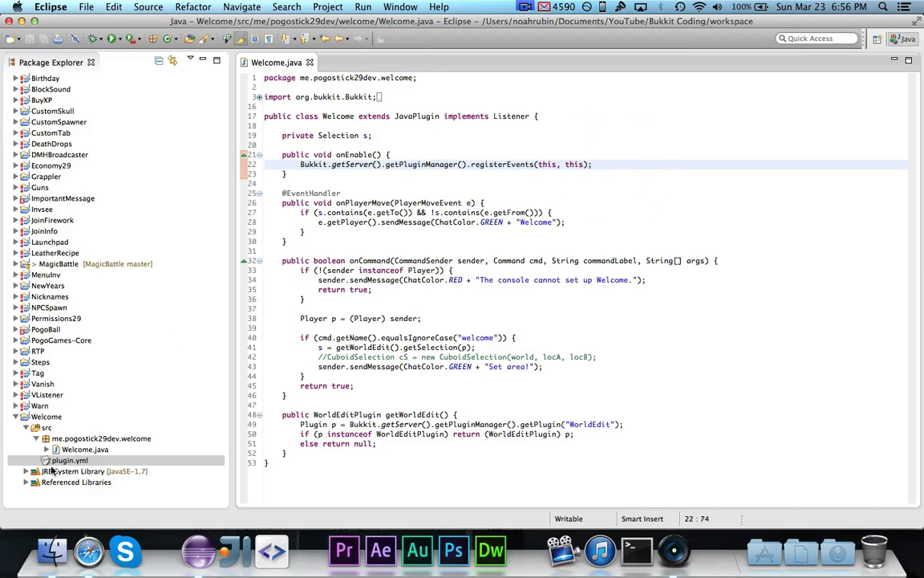
pyautogui.click(44, 416)
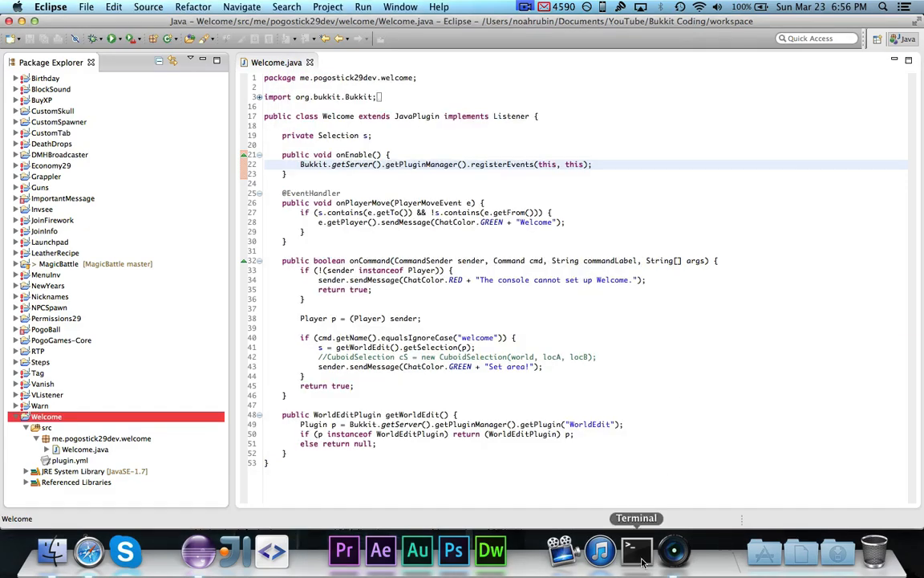
# Step: Run start_server.command from Documents in a new terminal, then start the Minecraft launcher
pyautogui.click(637, 553)
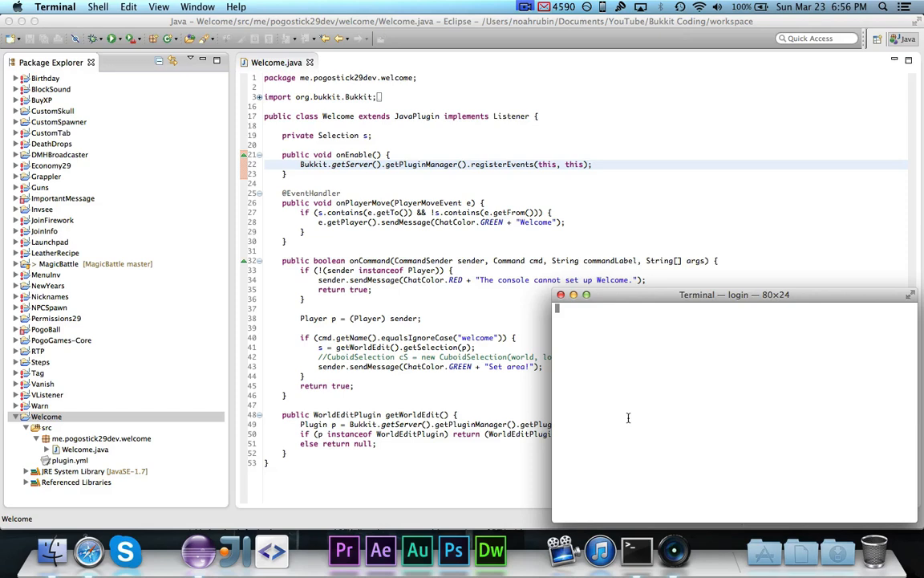
pyautogui.write('host sweetly.tk')
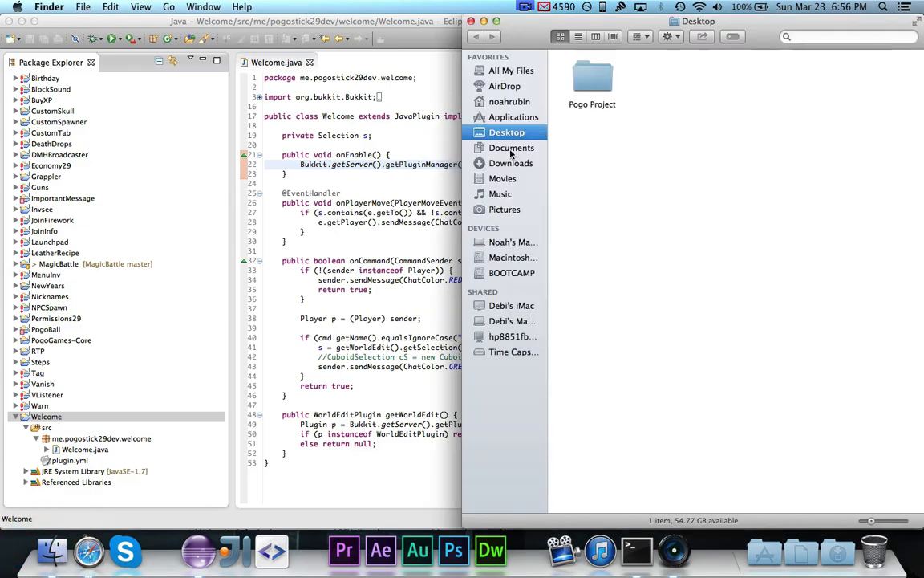
pyautogui.click(511, 148)
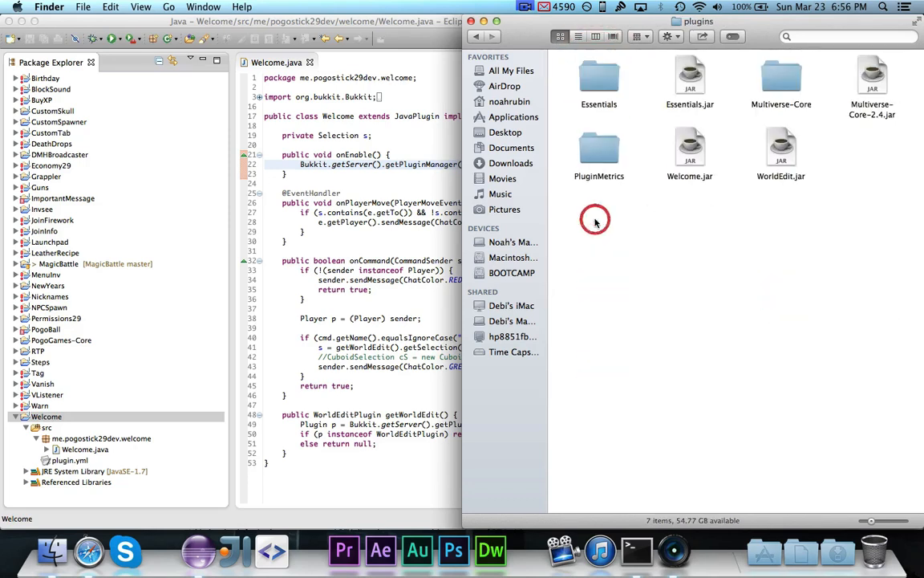
pyautogui.moveTo(812, 231)
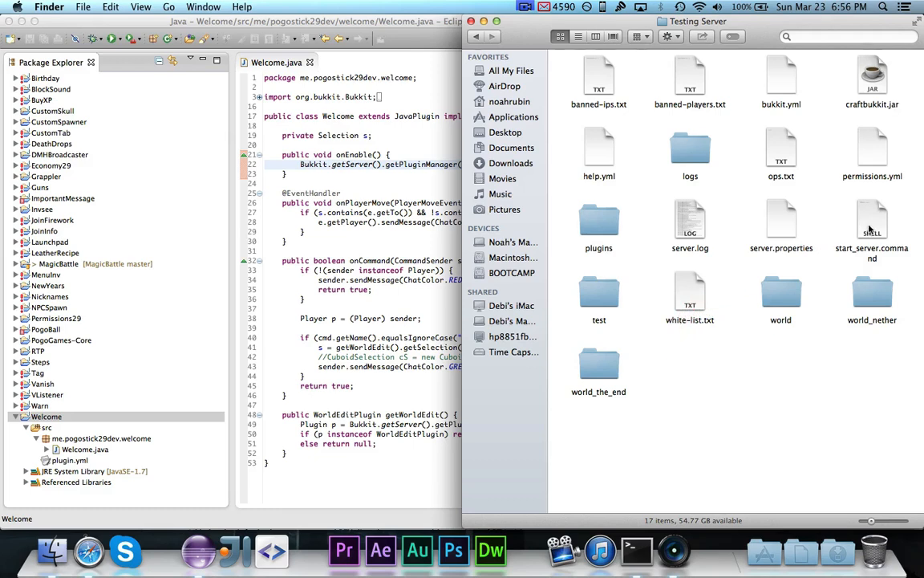
pyautogui.doubleClick(872, 223)
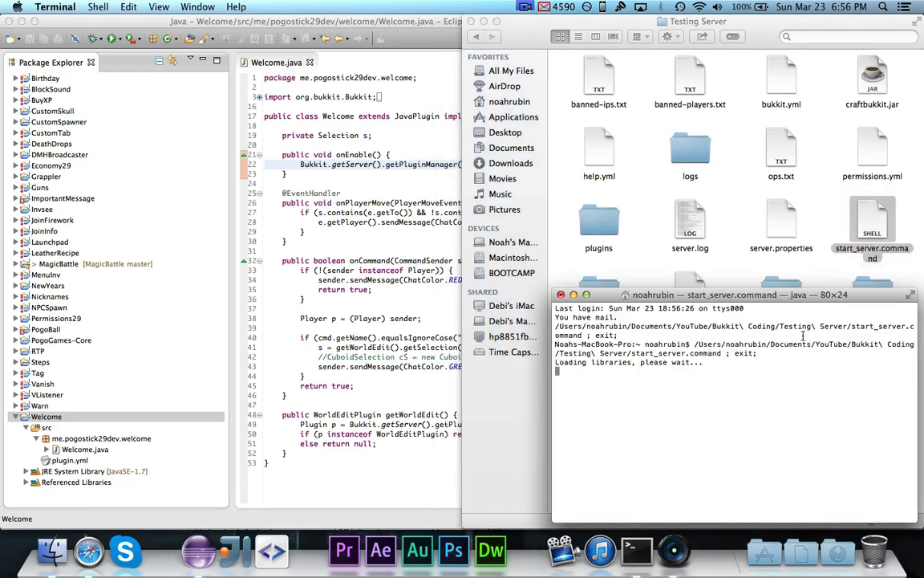
pyautogui.moveTo(800, 395)
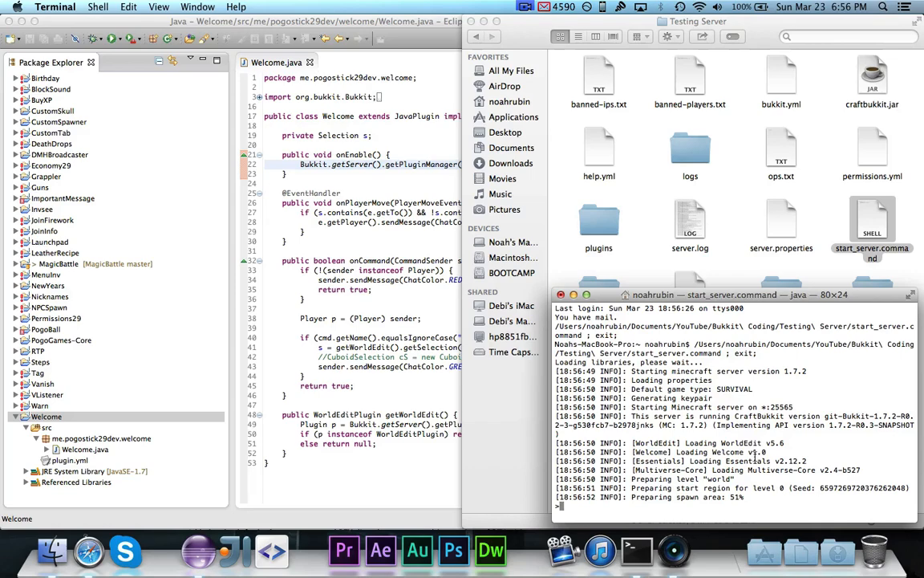
pyautogui.click(765, 563)
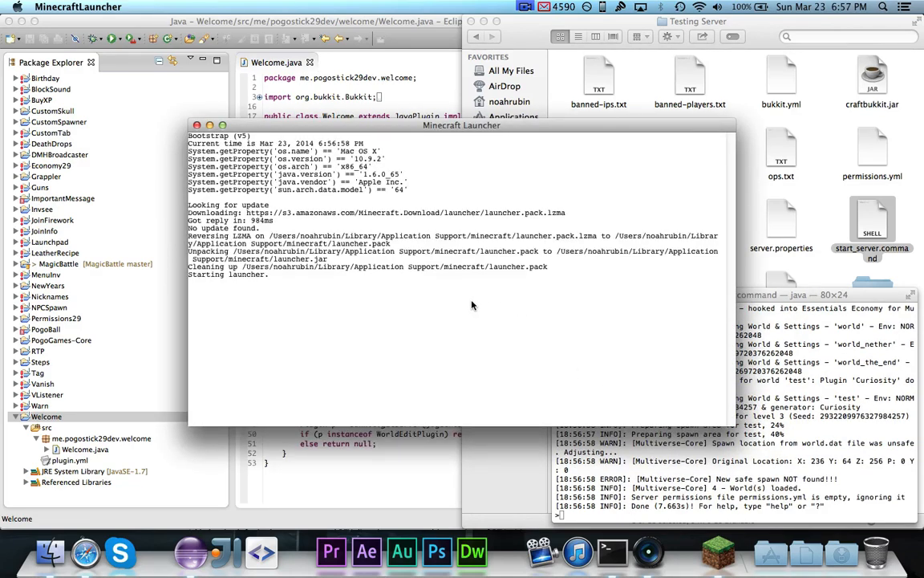
pyautogui.moveTo(472, 321)
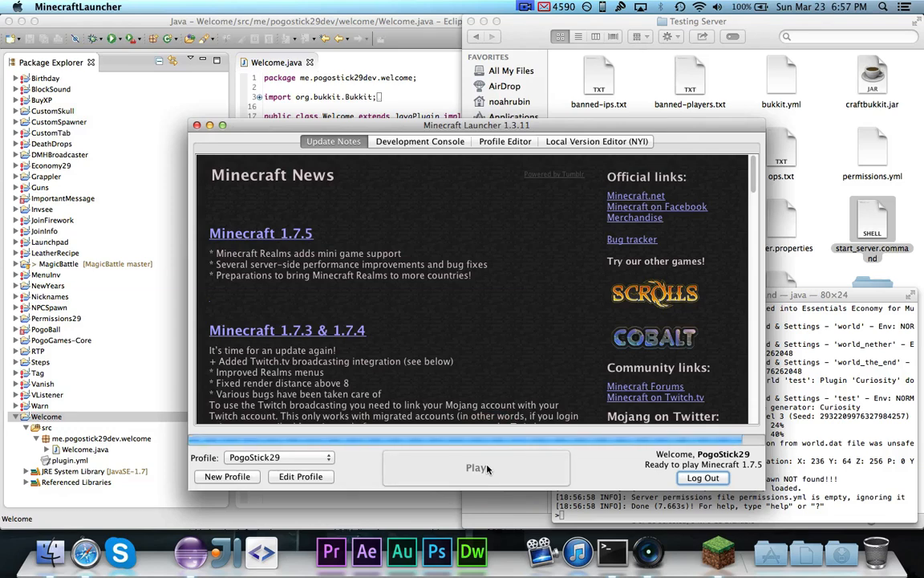
# Step: Launch Minecraft and join the test server through Direct Connect
pyautogui.click(476, 466)
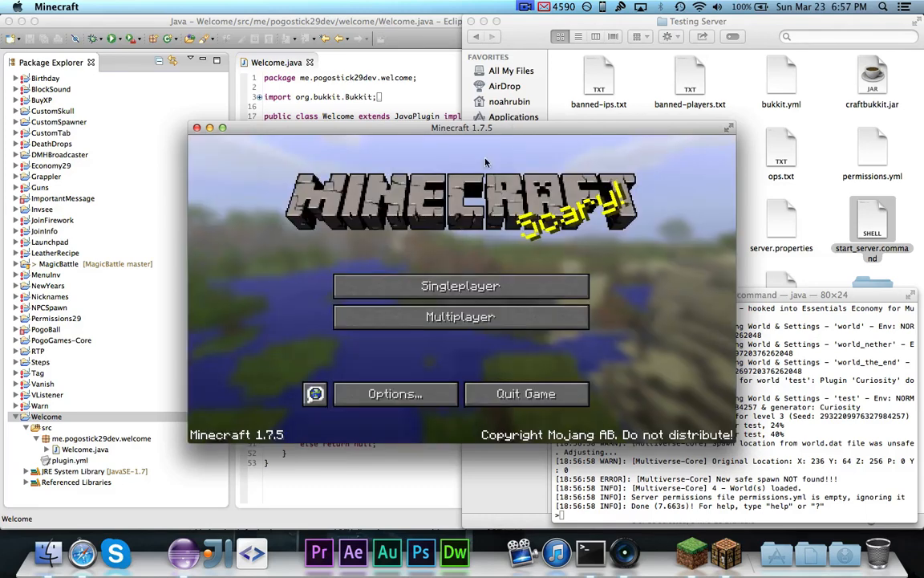
pyautogui.click(461, 317)
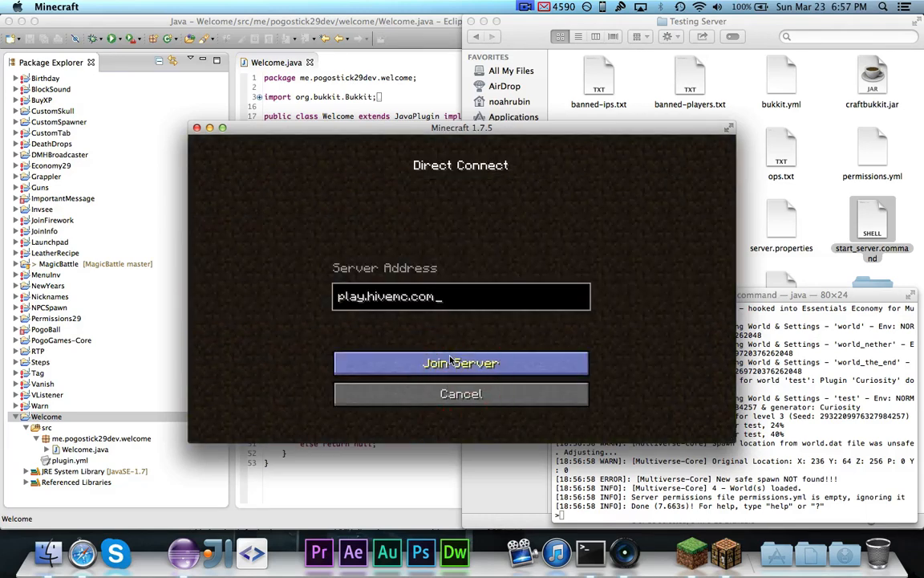
pyautogui.click(461, 363)
pyautogui.write('if (s == null')
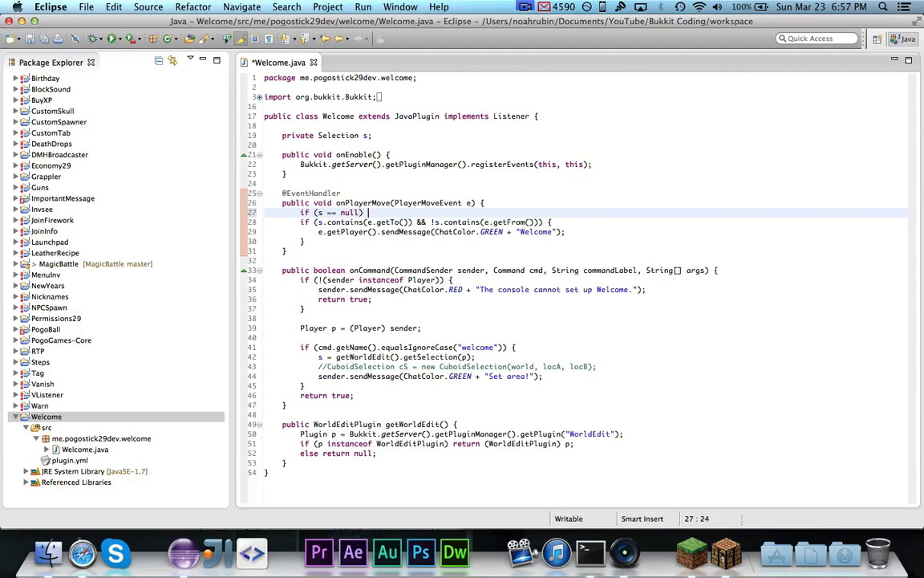
# Step: Complete the null guard with 'return;' and continue exporting the plugin JAR
pyautogui.write('return')
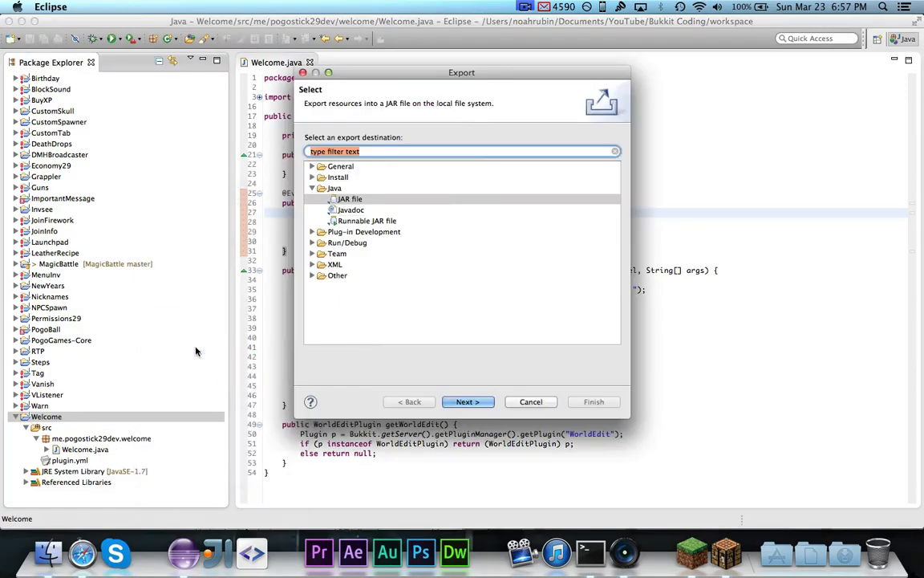
pyautogui.click(530, 401)
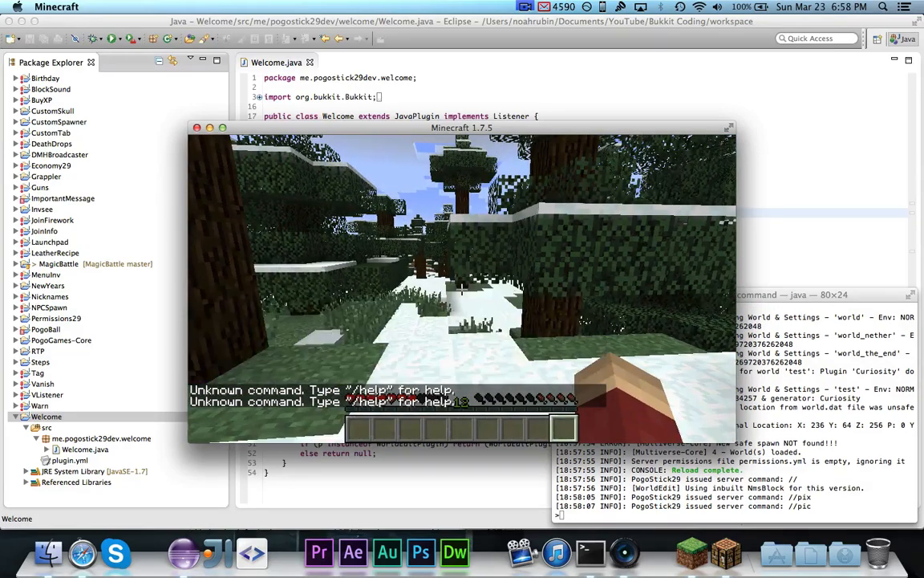
# Step: Give yourself a wooden axe with '/i woodenax' in Minecraft chat
pyautogui.write('/i woodenax')
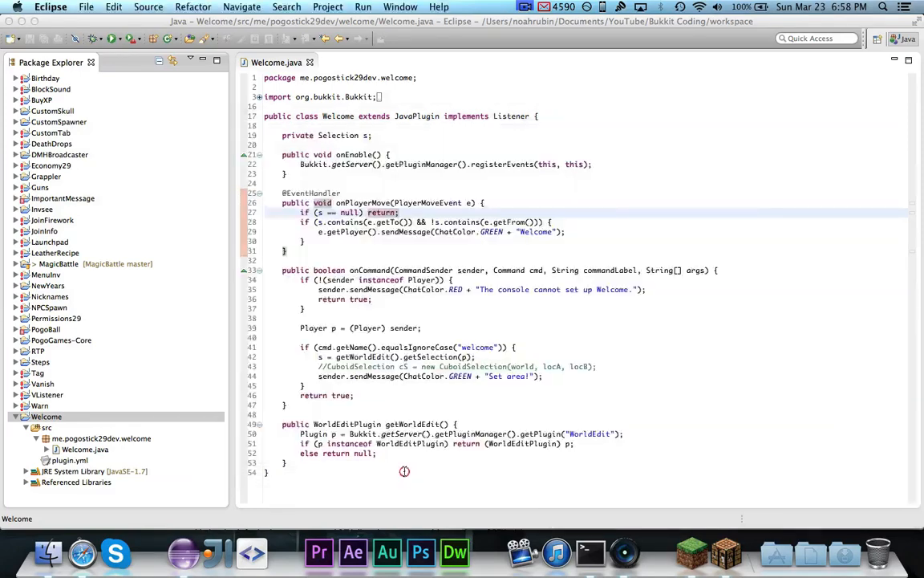
# Step: Add 'if (s == null)' sending red 'Make a selection!' and returning true to onCommand
pyautogui.click(528, 356)
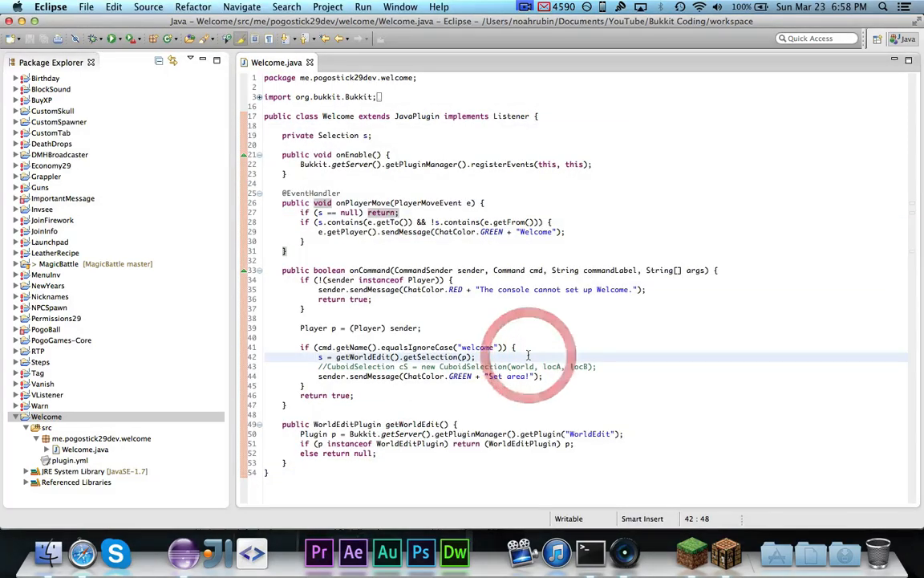
pyautogui.write('if (s =')
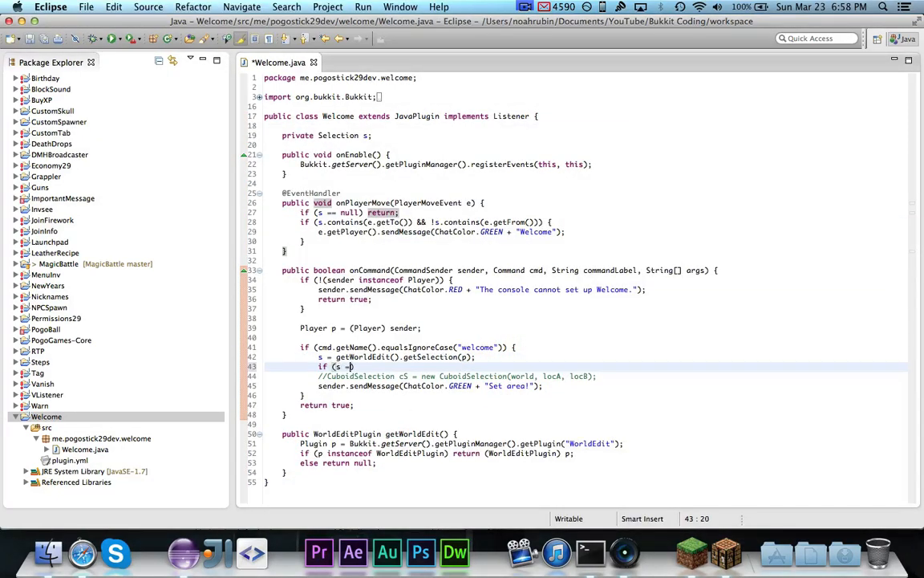
pyautogui.write('= null) {')
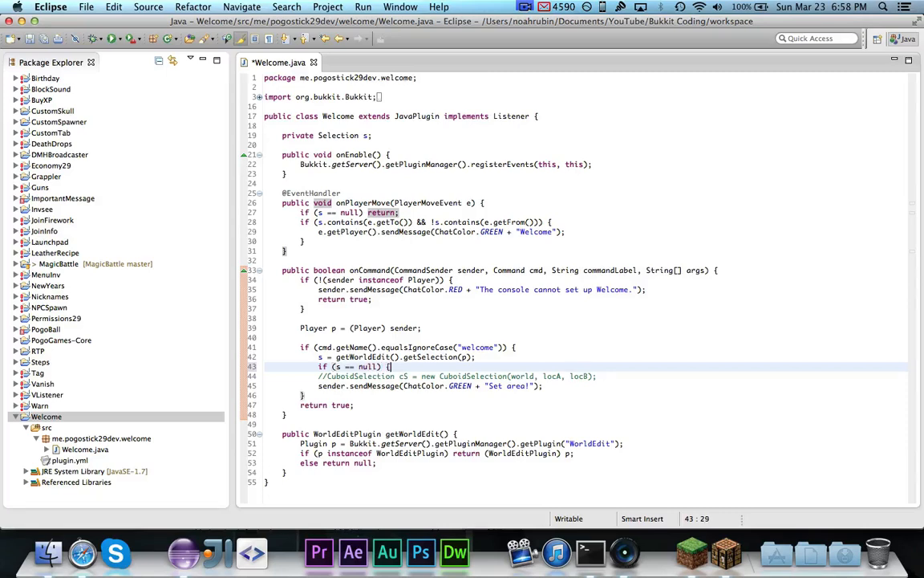
pyautogui.write('sendmer.sendMessage(Chat')
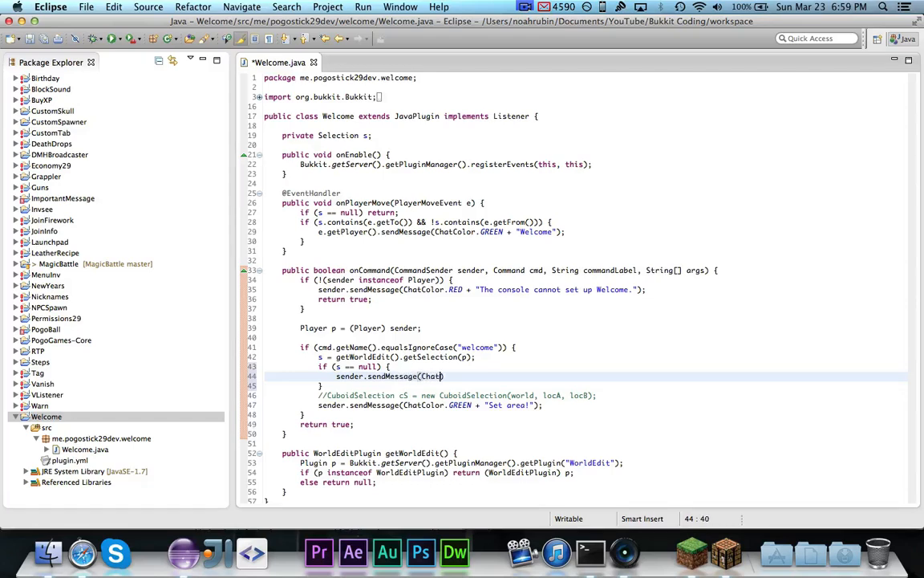
pyautogui.write('.RED + "Make a selectio')
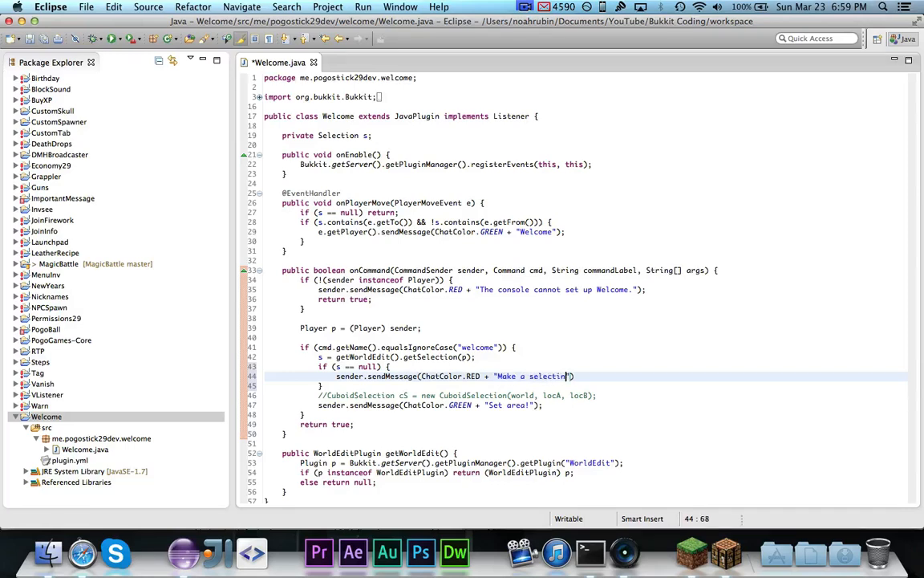
pyautogui.write('-')
pyautogui.write('re')
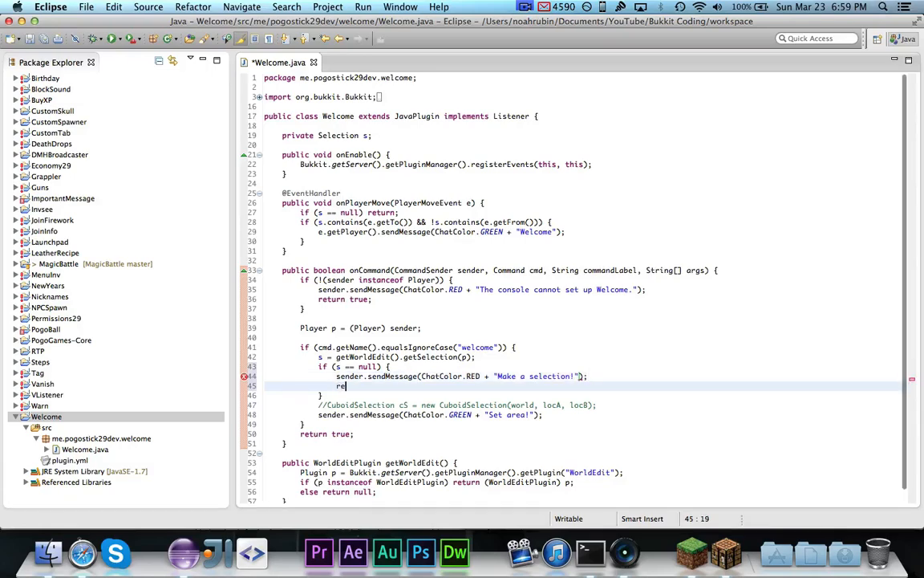
pyautogui.write('turn true;')
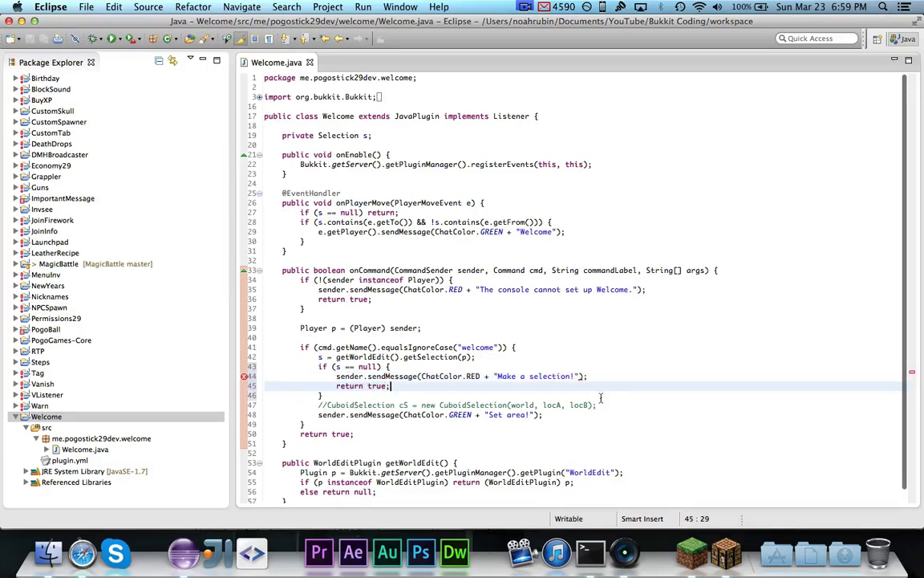